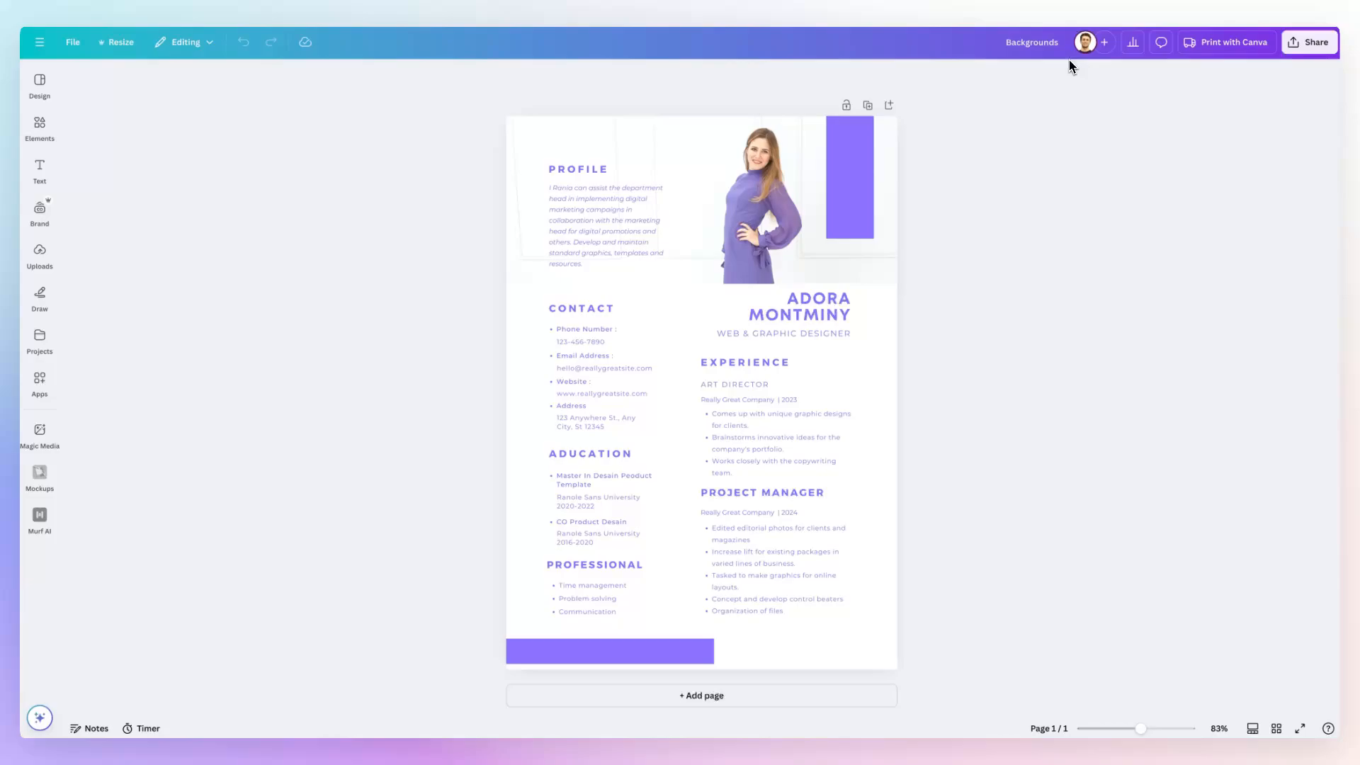
pyautogui.moveTo(1098, 129)
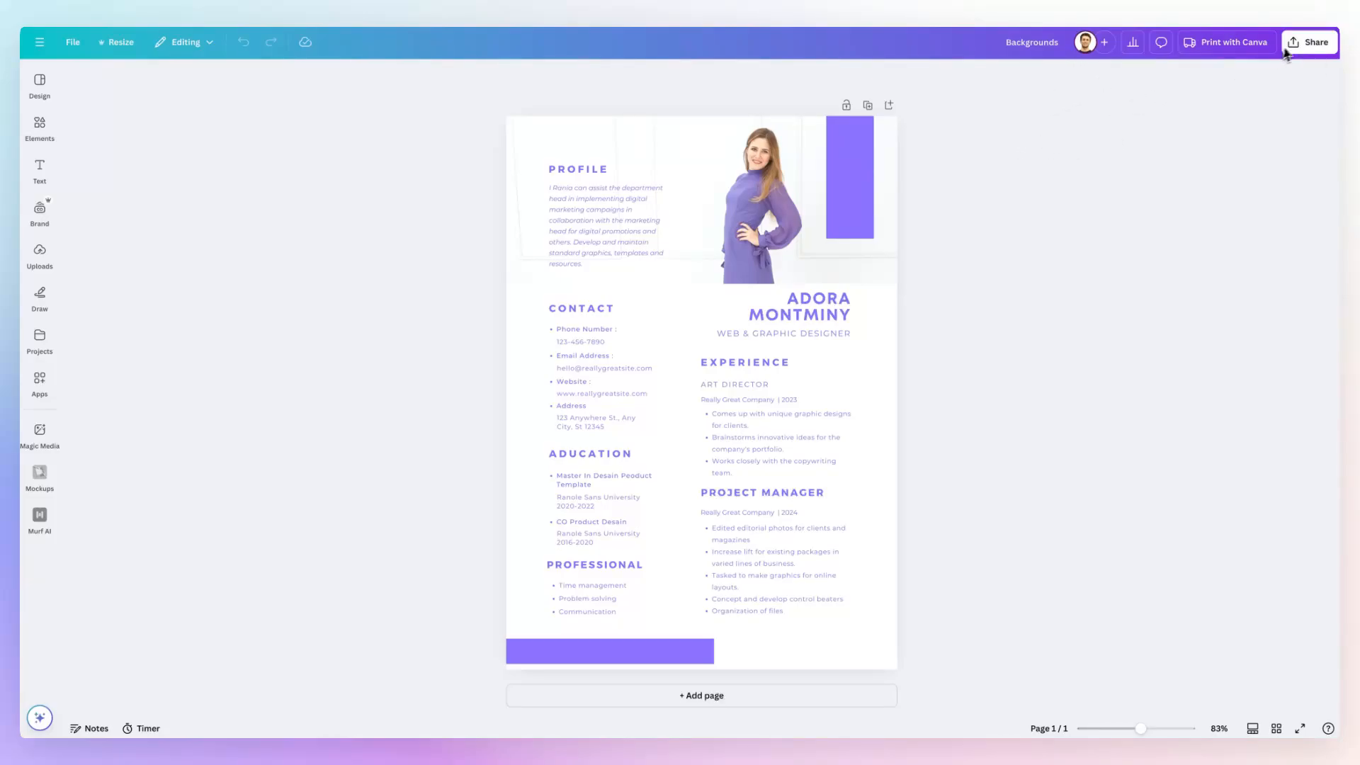
pyautogui.moveTo(1307, 41)
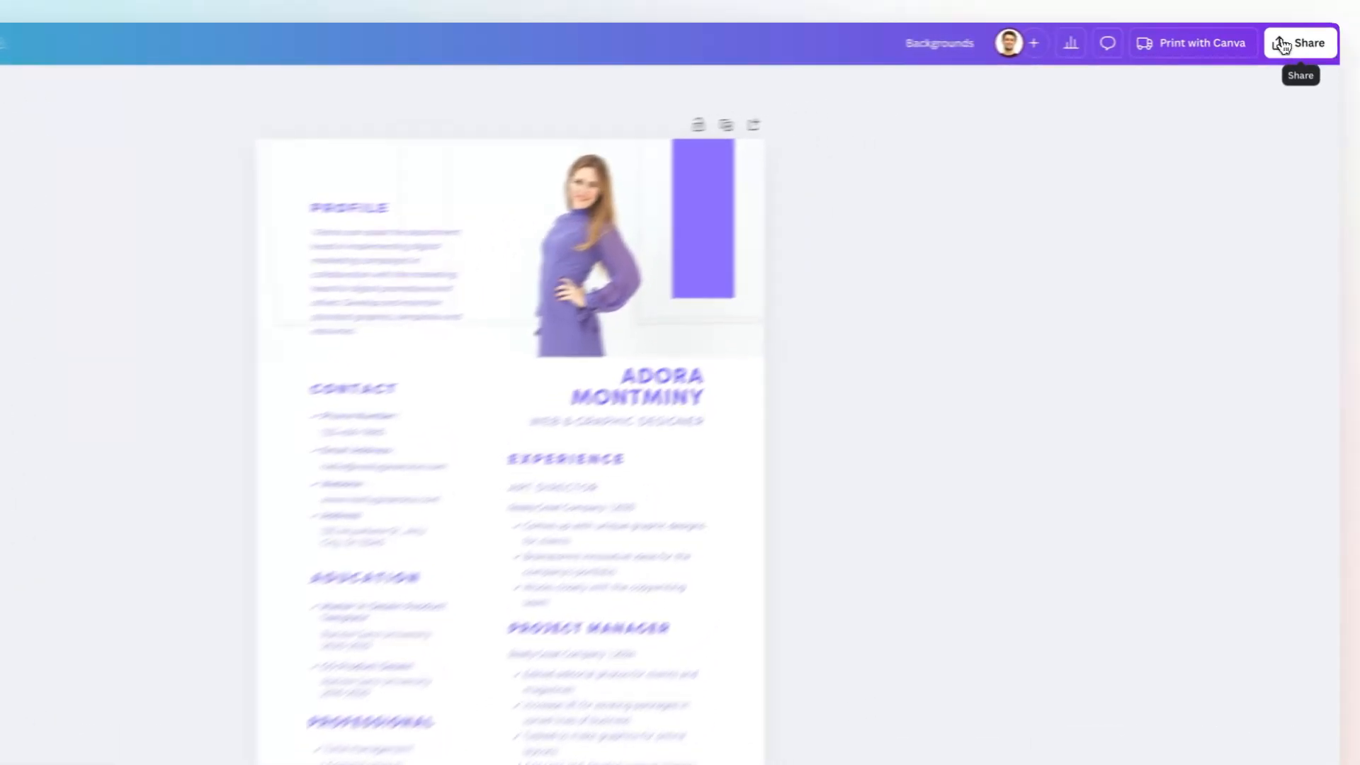
# - Reach the Download panel via Share and list the available file types (JPG, PNG, PDF, SVG...)
pyautogui.click(1299, 42)
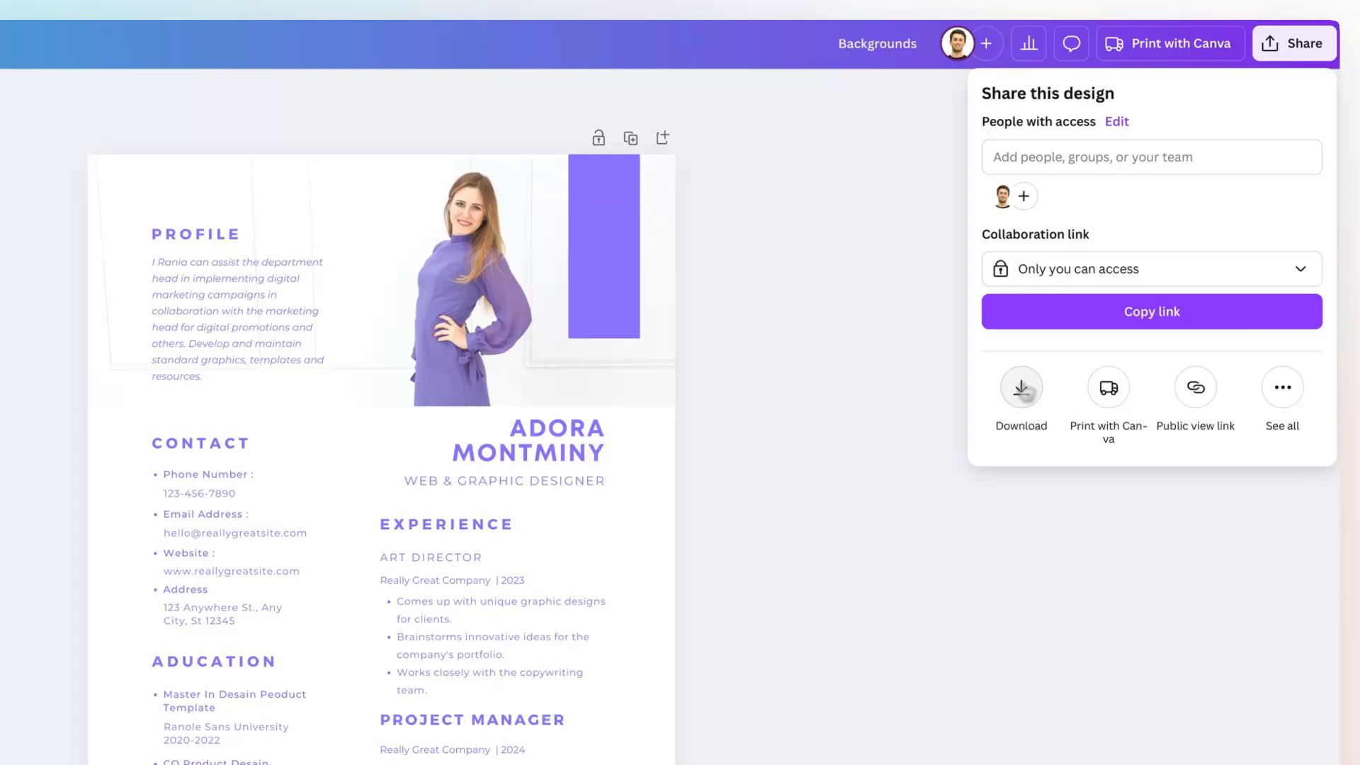
pyautogui.click(1021, 387)
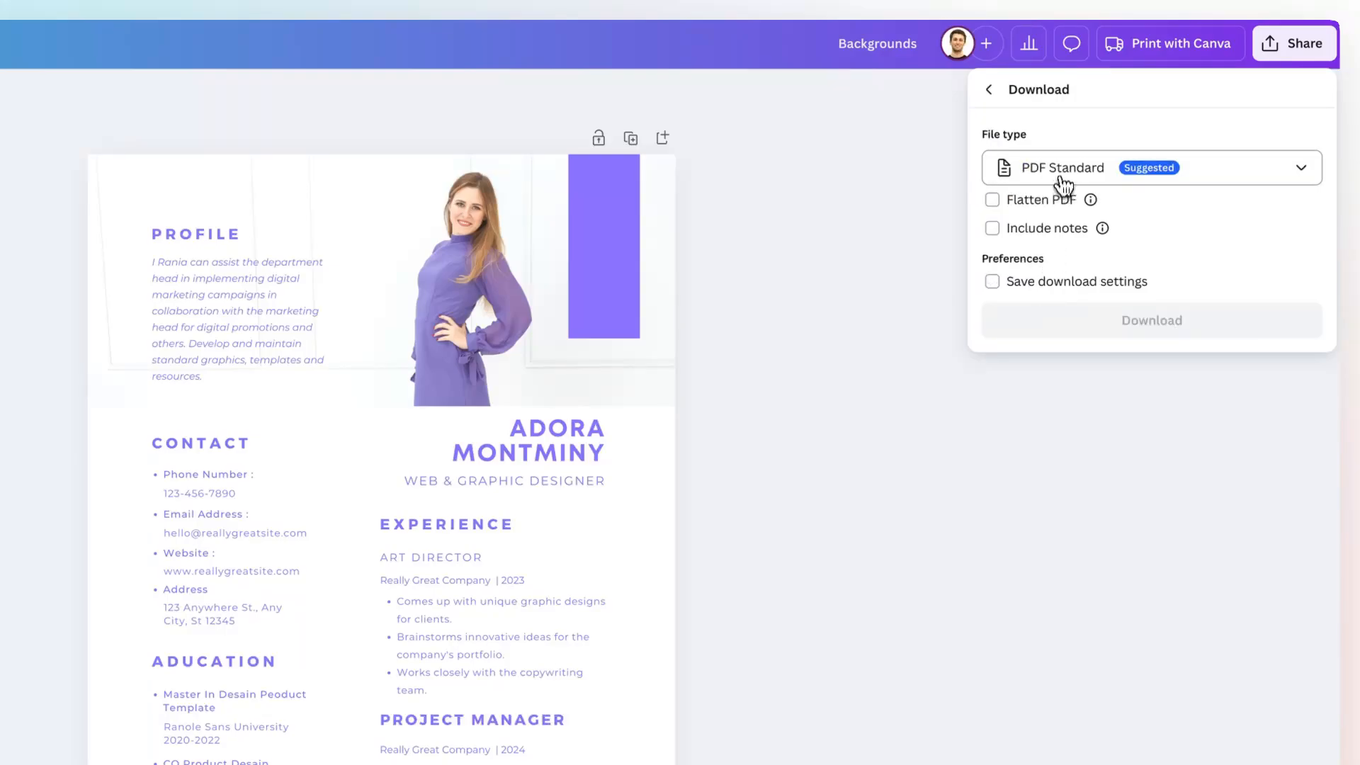
pyautogui.click(1148, 167)
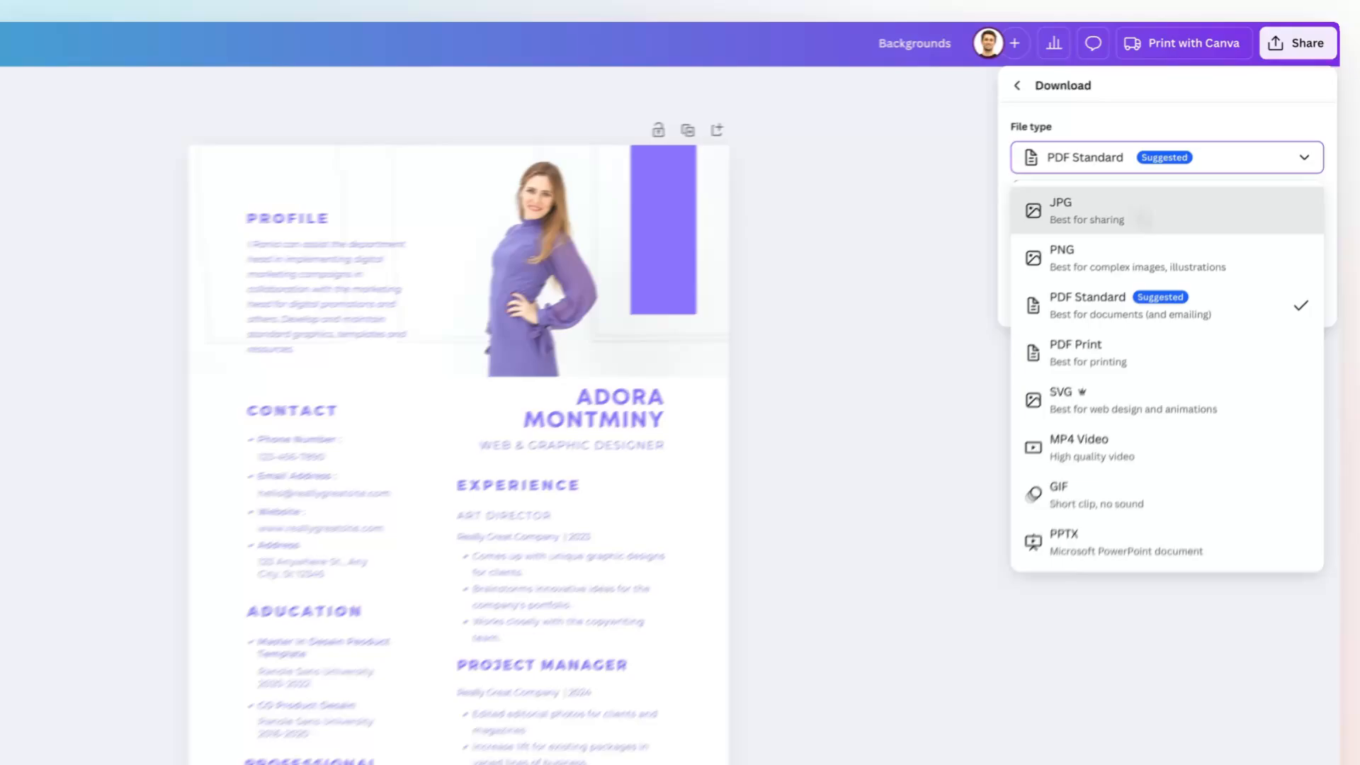
# - Choose JPG as the download format, leaving size 1 and quality 80
pyautogui.click(1060, 210)
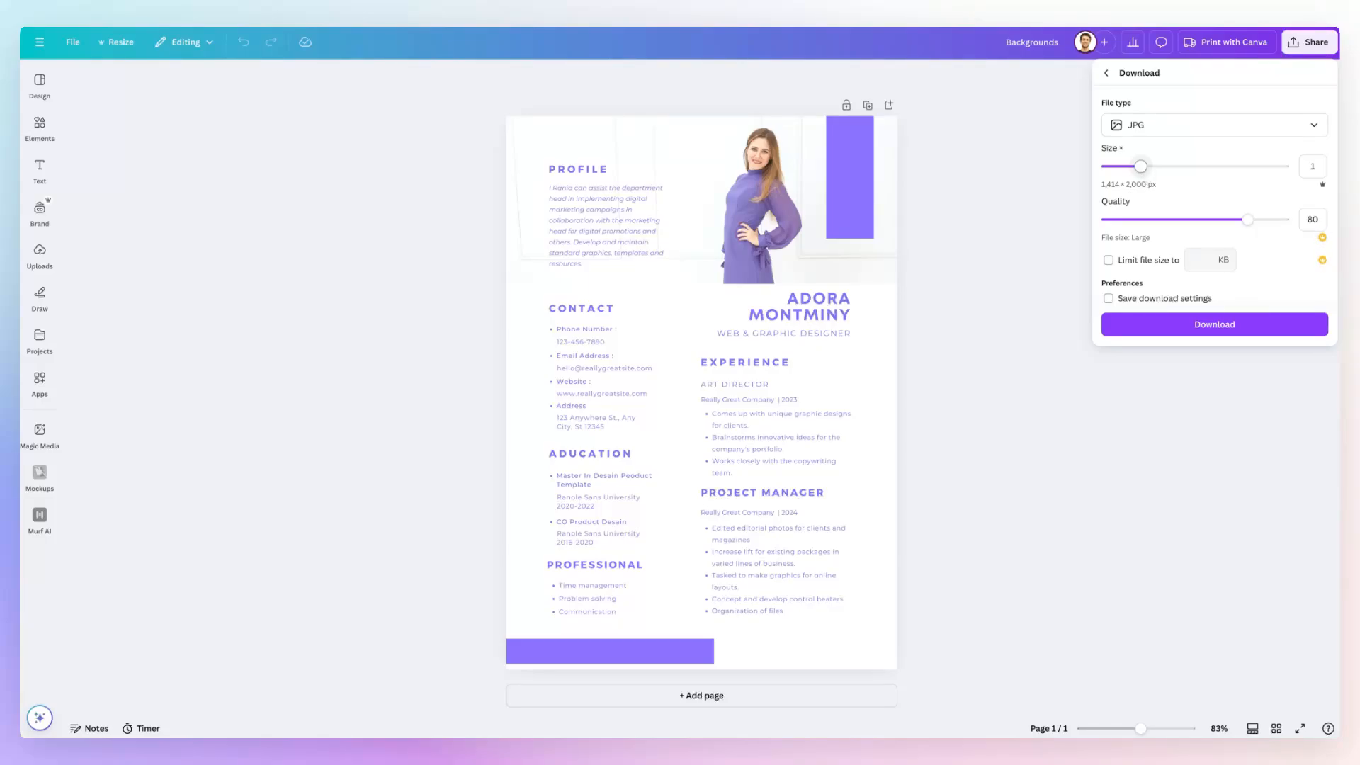
pyautogui.moveTo(1118, 198)
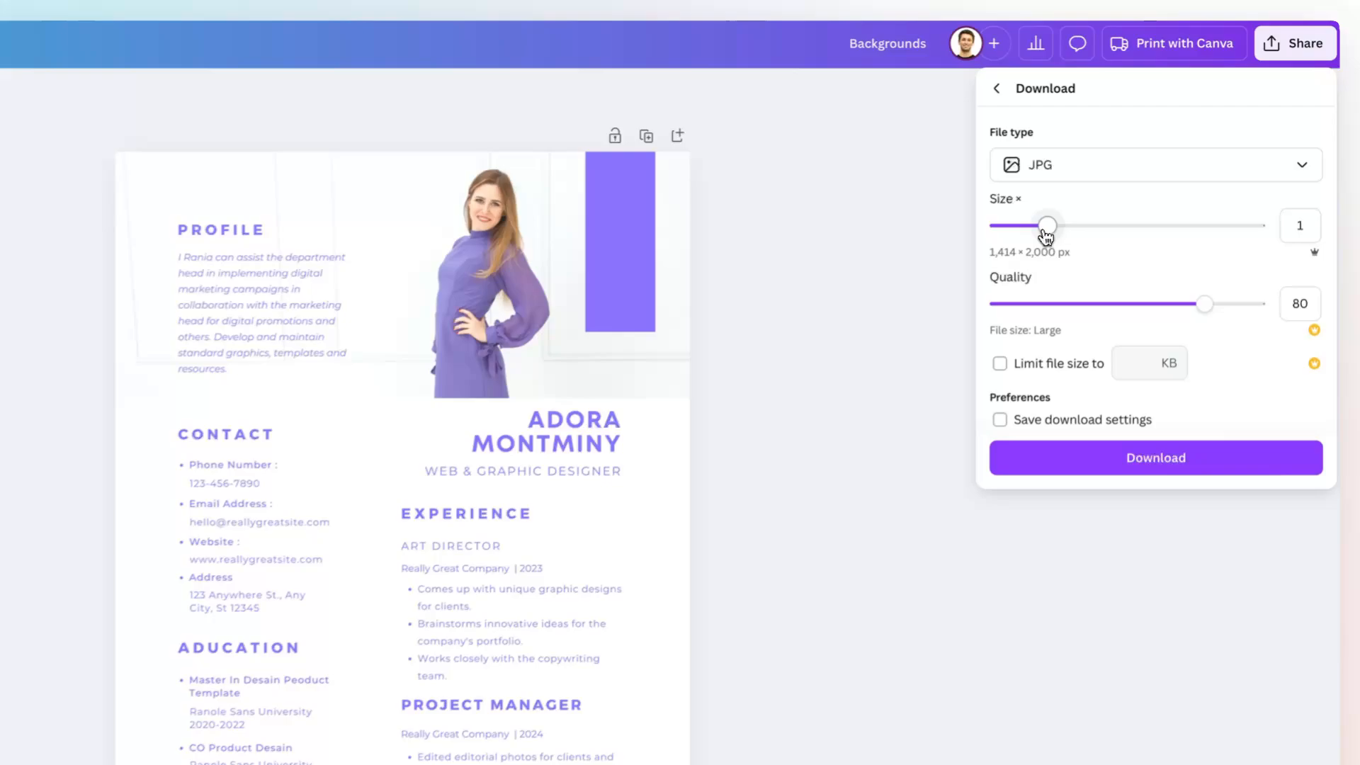
pyautogui.moveTo(1047, 225); pyautogui.dragTo(1091, 231)
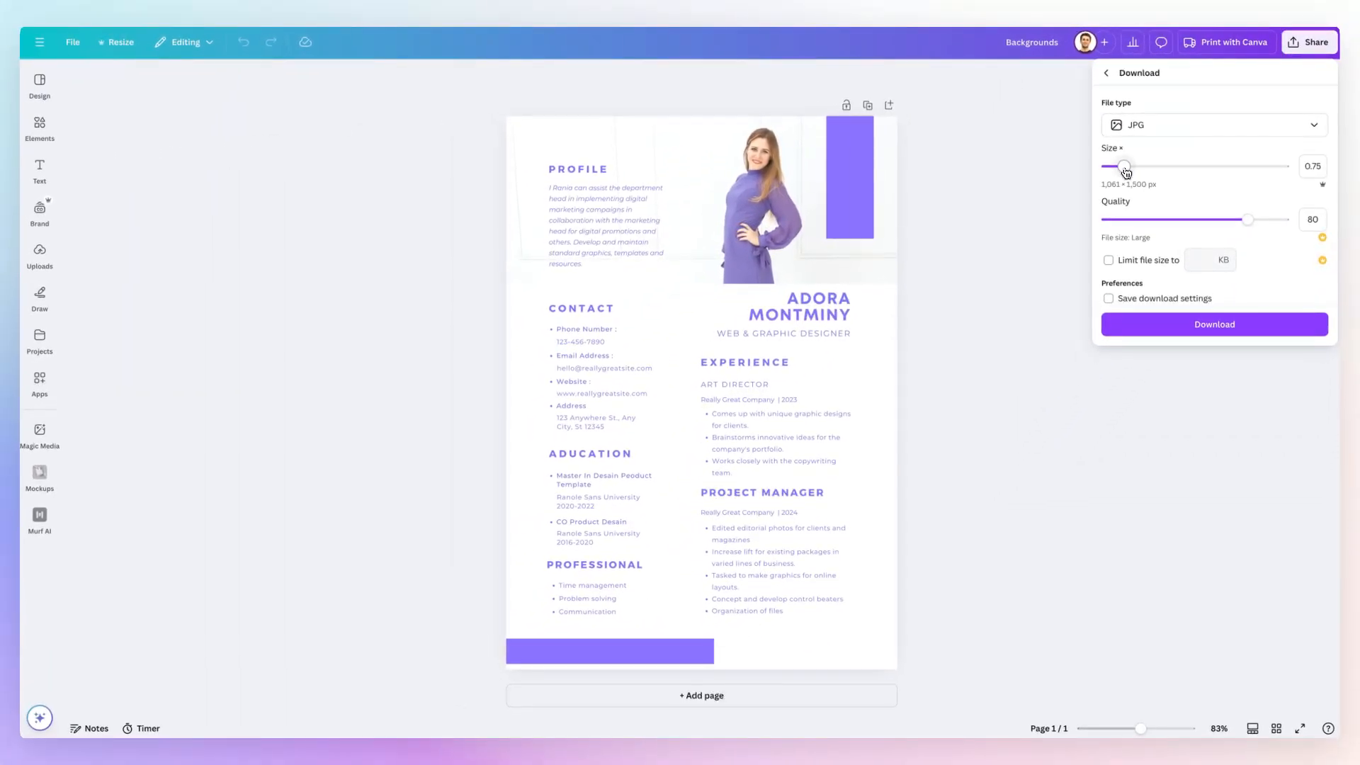
pyautogui.moveTo(1124, 166); pyautogui.dragTo(1150, 165)
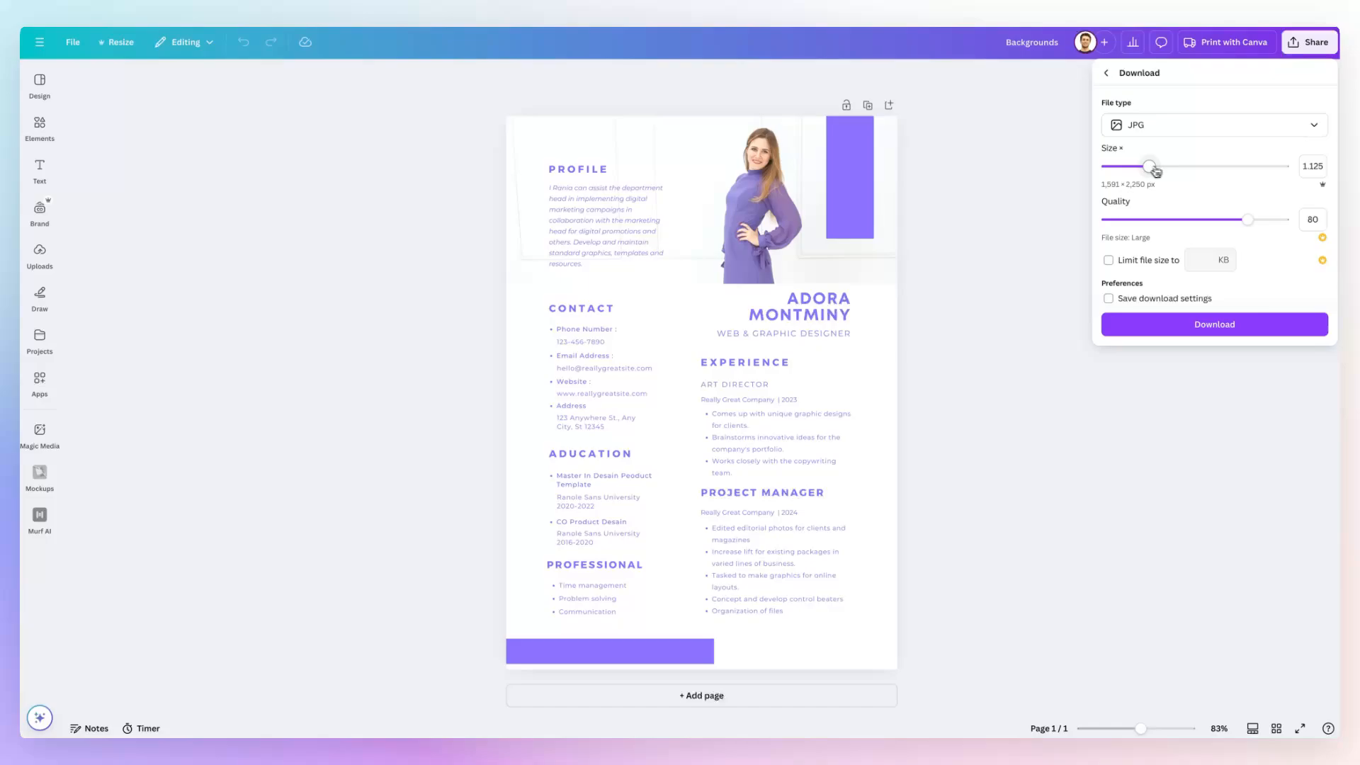
pyautogui.moveTo(1149, 167); pyautogui.dragTo(1160, 167)
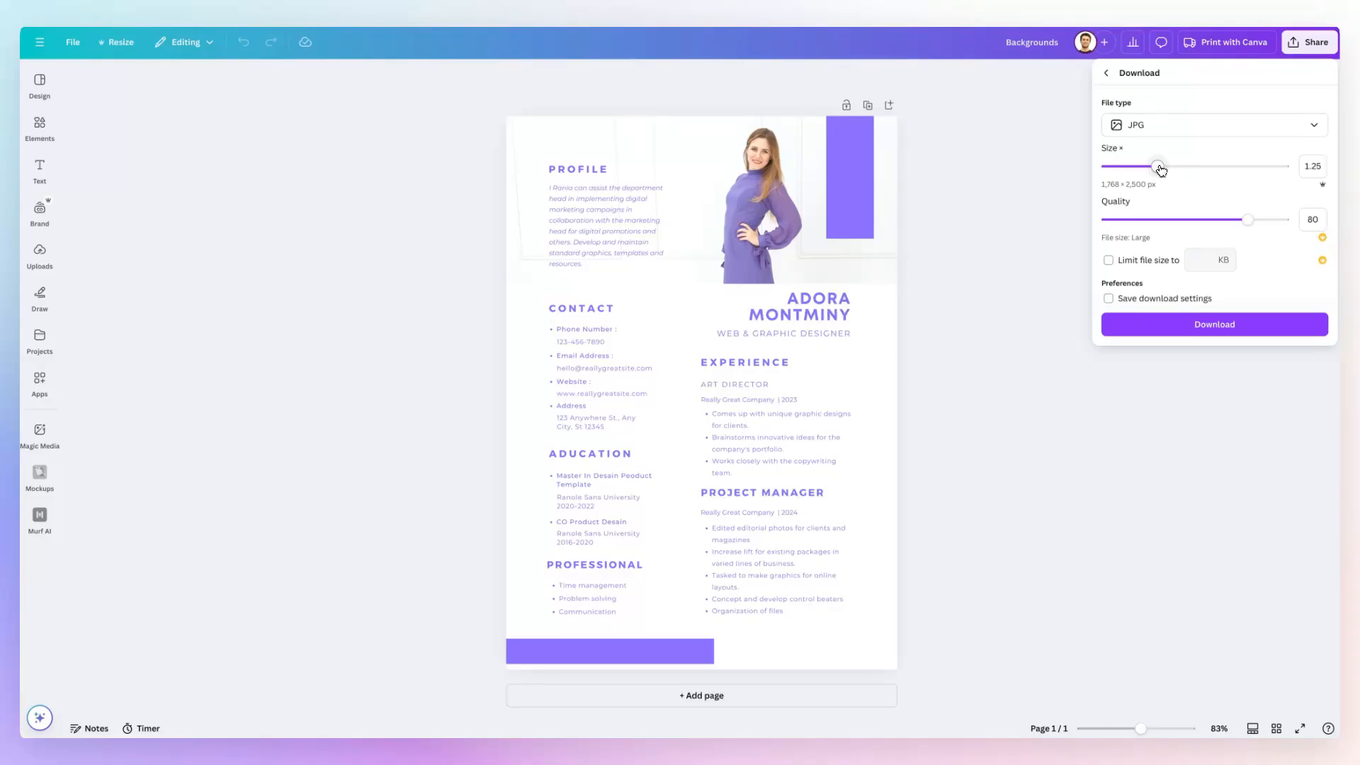
pyautogui.moveTo(1157, 166); pyautogui.dragTo(1207, 165)
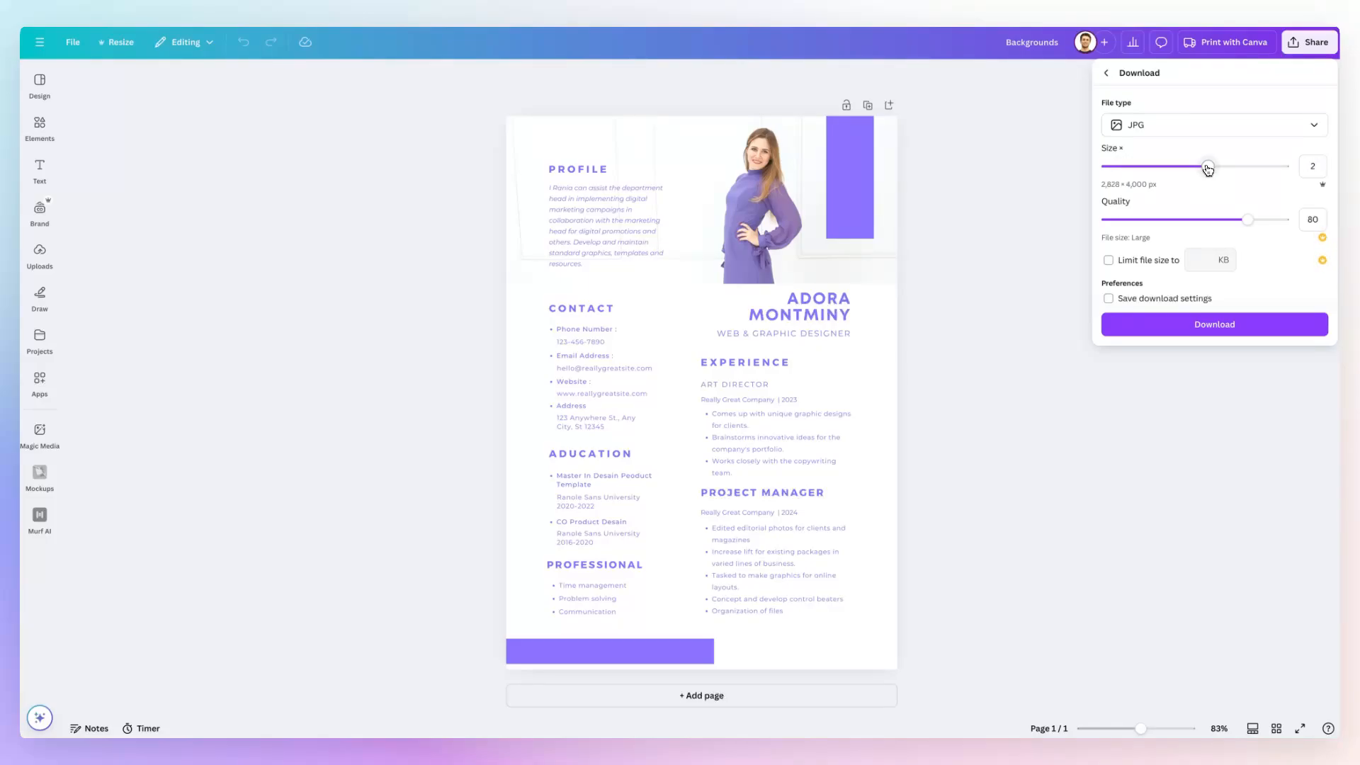
pyautogui.moveTo(1208, 165); pyautogui.dragTo(1200, 166)
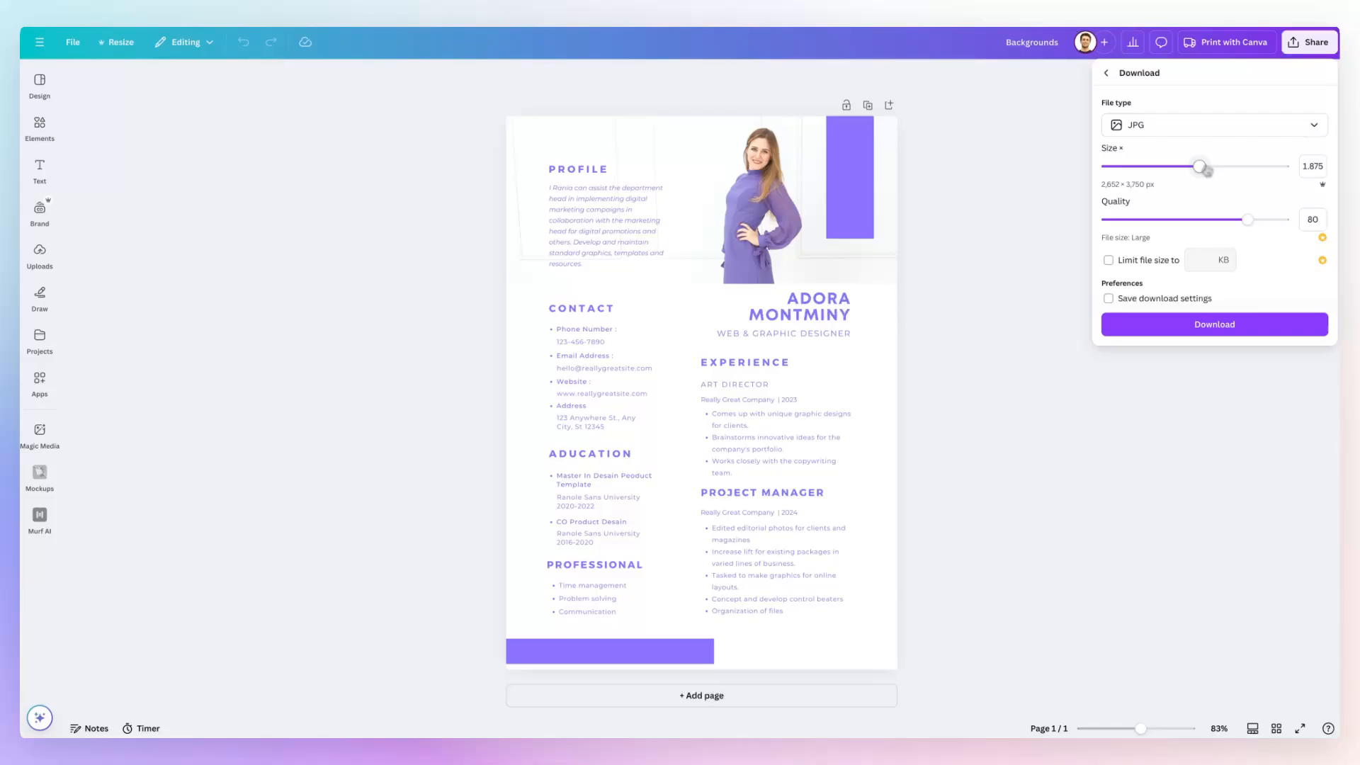
pyautogui.moveTo(1200, 166); pyautogui.dragTo(1236, 166)
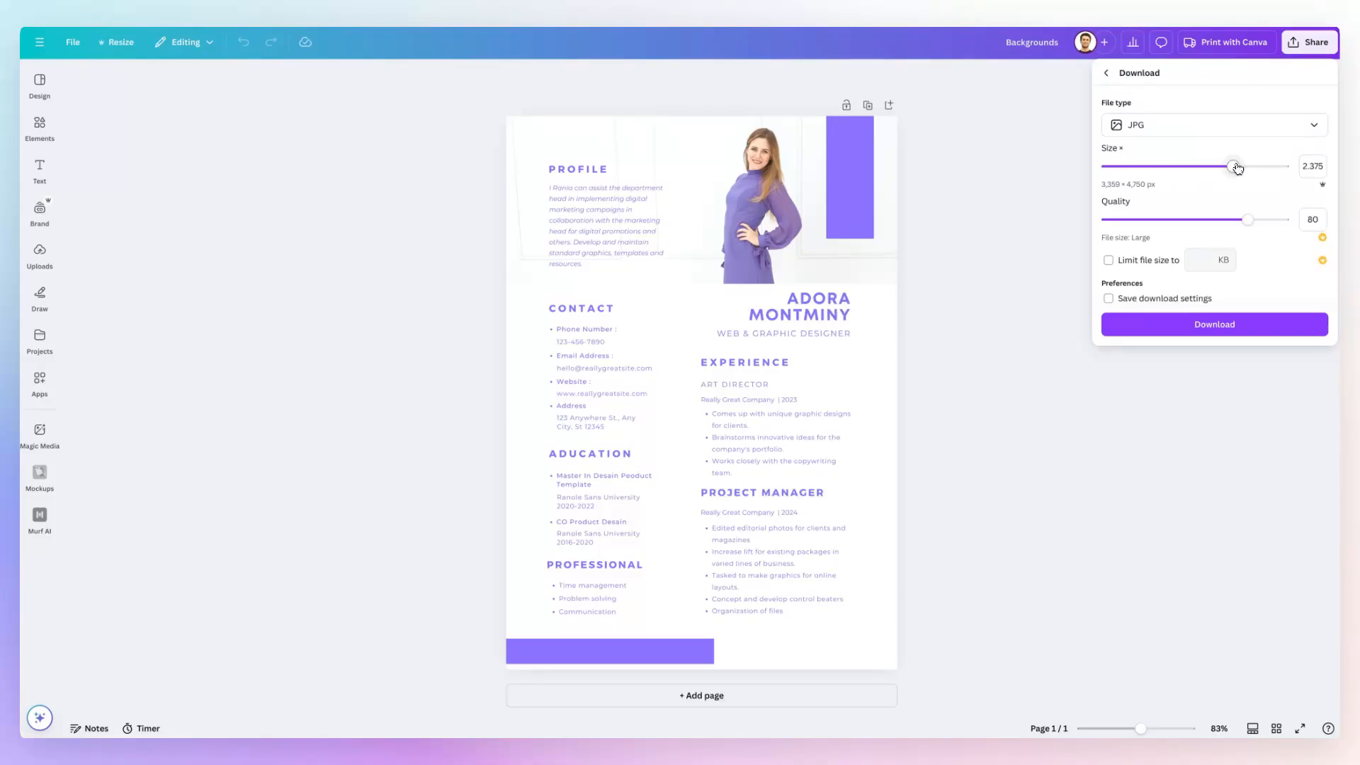
pyautogui.moveTo(1235, 166); pyautogui.dragTo(1199, 166)
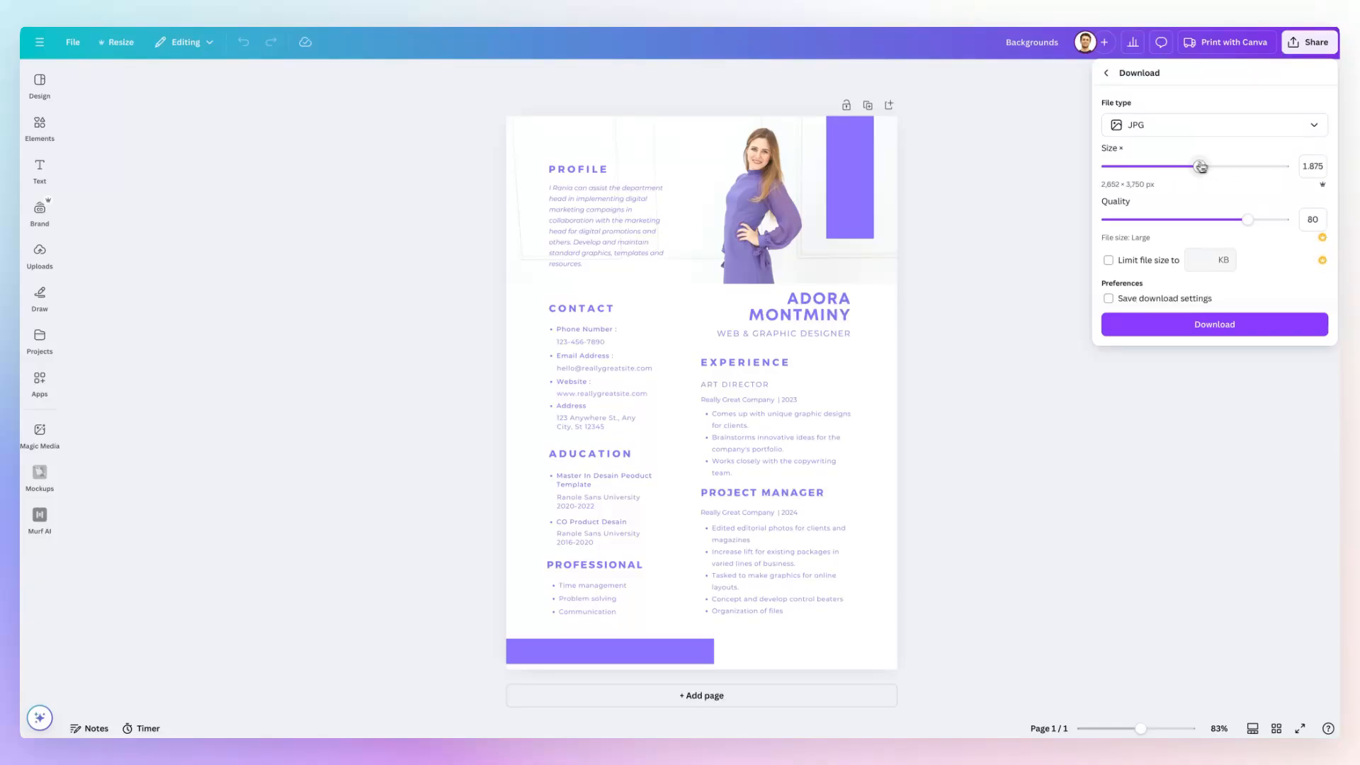
pyautogui.moveTo(1200, 165); pyautogui.dragTo(1133, 165)
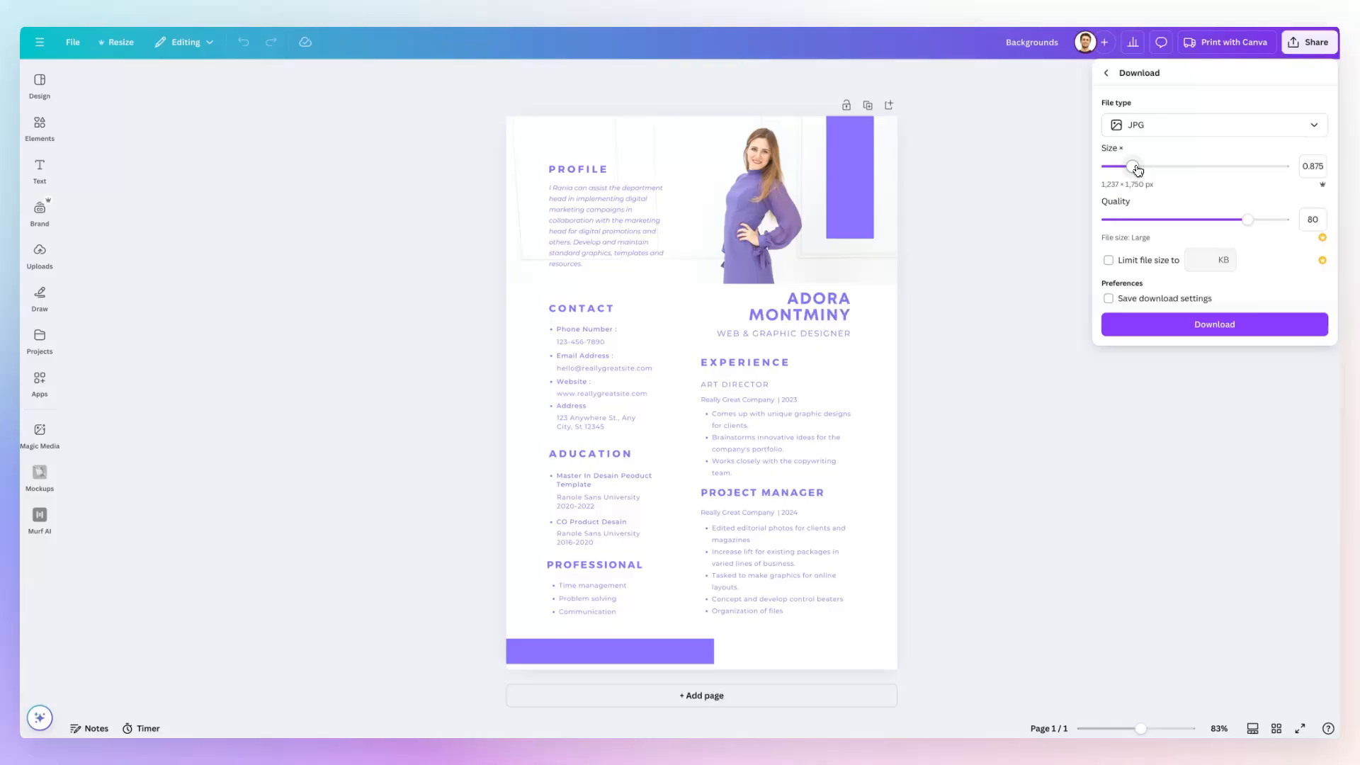
pyautogui.moveTo(1134, 166); pyautogui.dragTo(1141, 166)
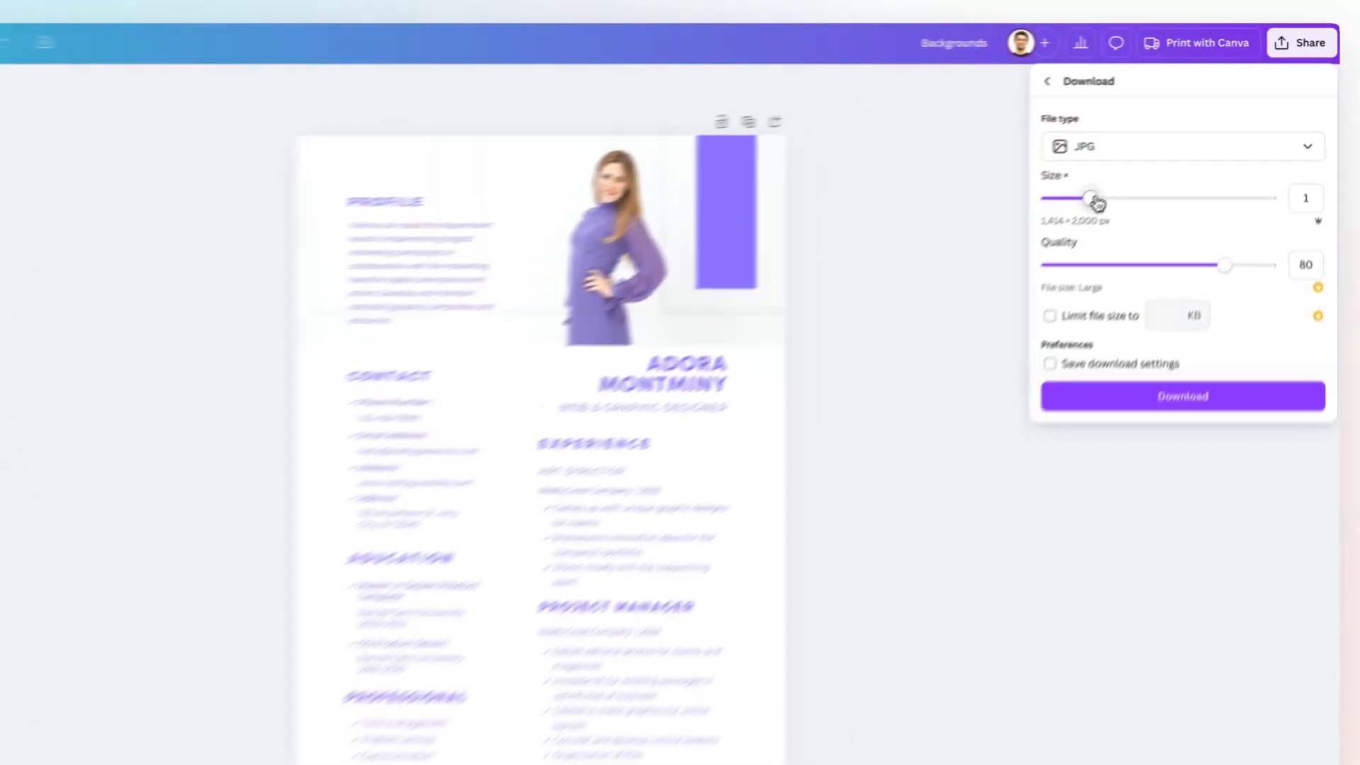
pyautogui.moveTo(1090, 199); pyautogui.dragTo(1130, 229)
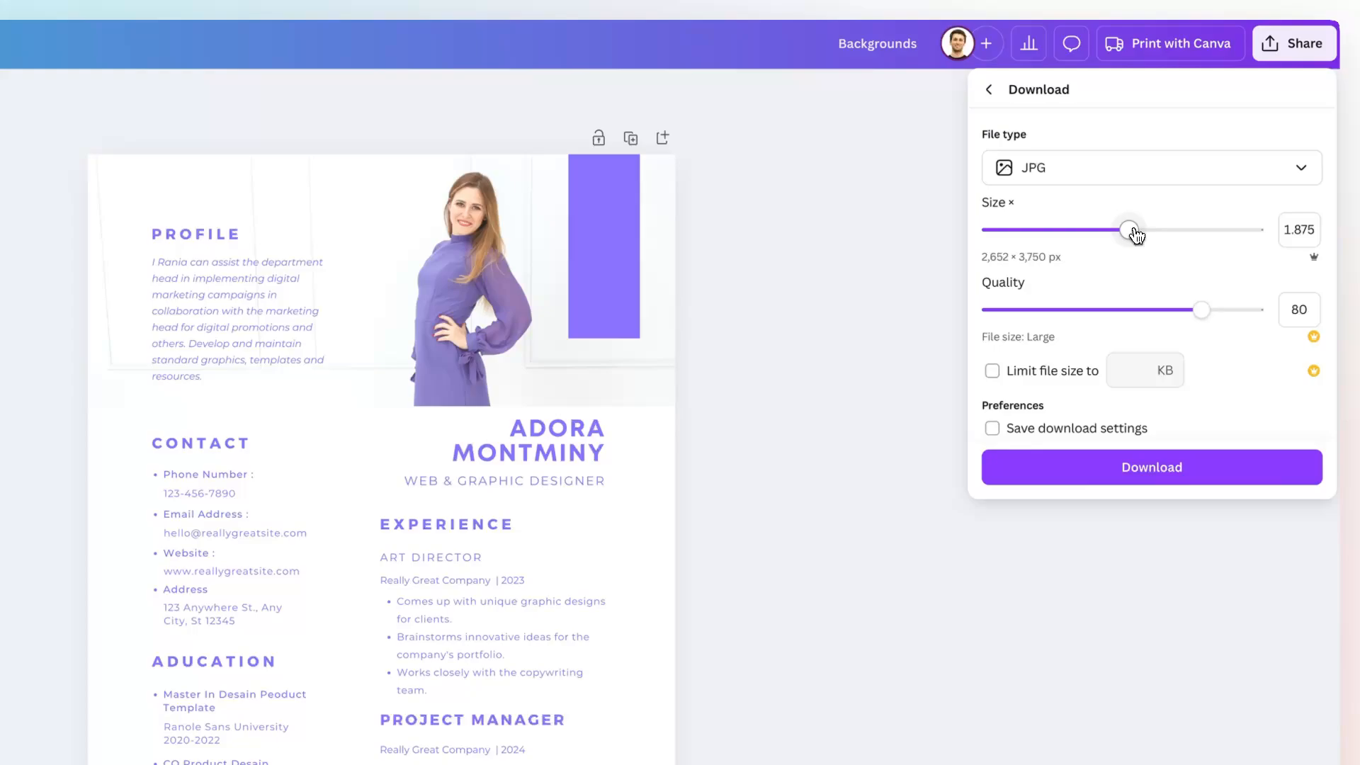
pyautogui.moveTo(1130, 230); pyautogui.dragTo(1141, 230)
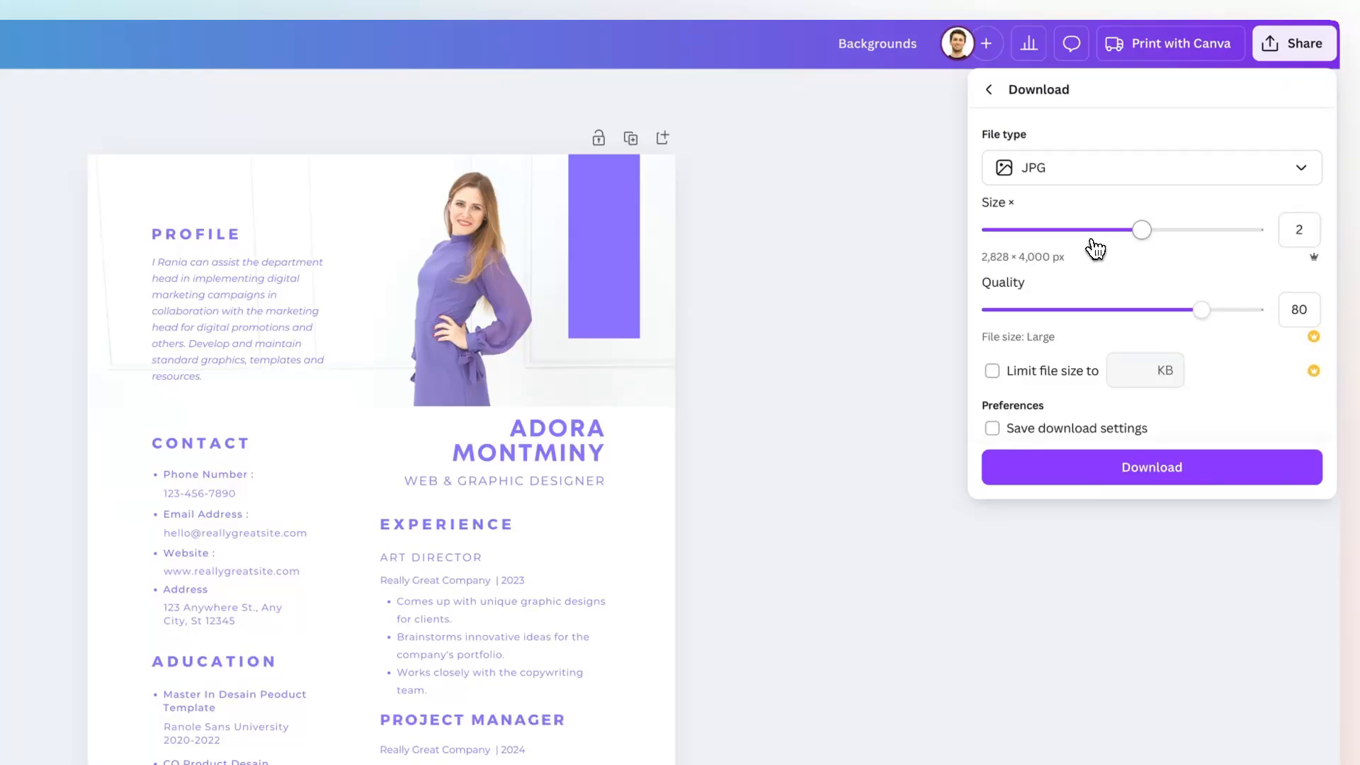
pyautogui.moveTo(1140, 229); pyautogui.dragTo(1053, 229)
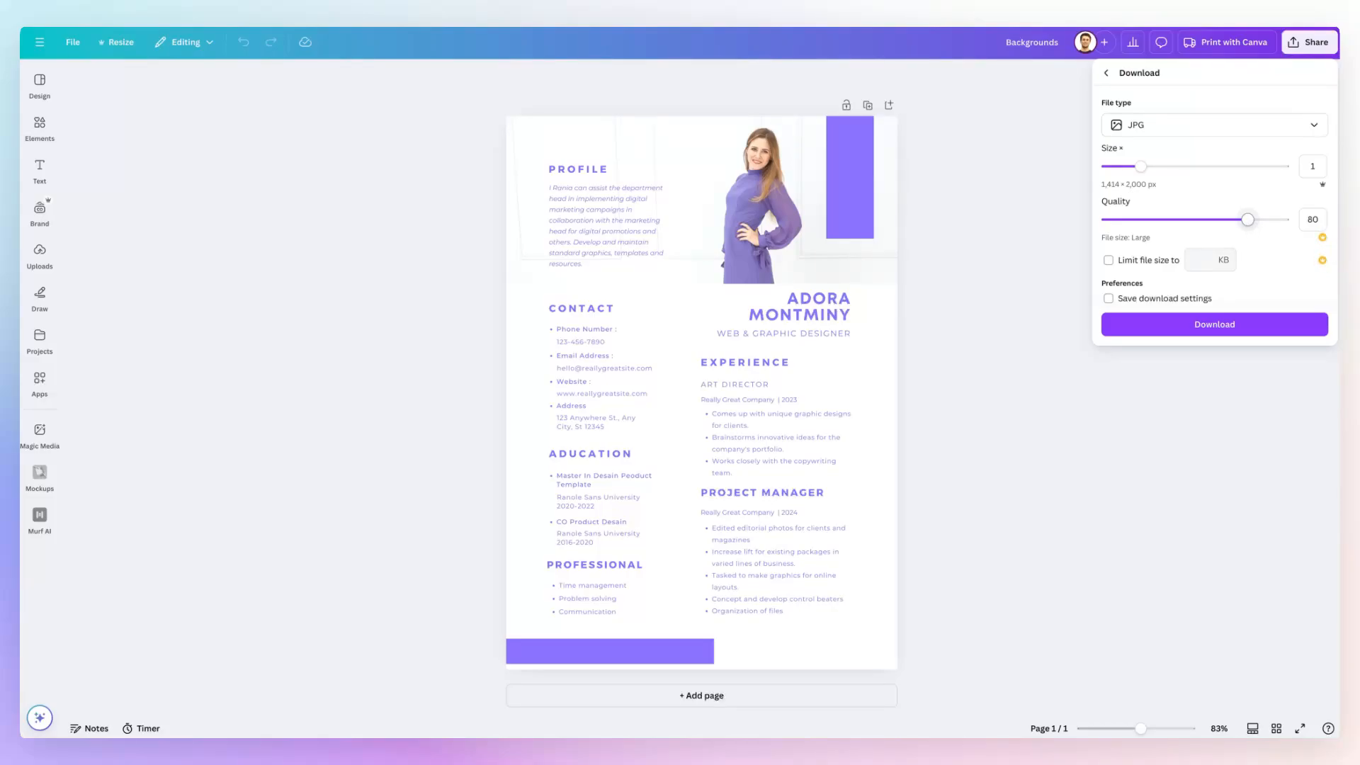
# - Try JPG quality levels from 72 down to 18 and back up, settling at 49 with size 1
pyautogui.moveTo(1247, 219); pyautogui.dragTo(1187, 273)
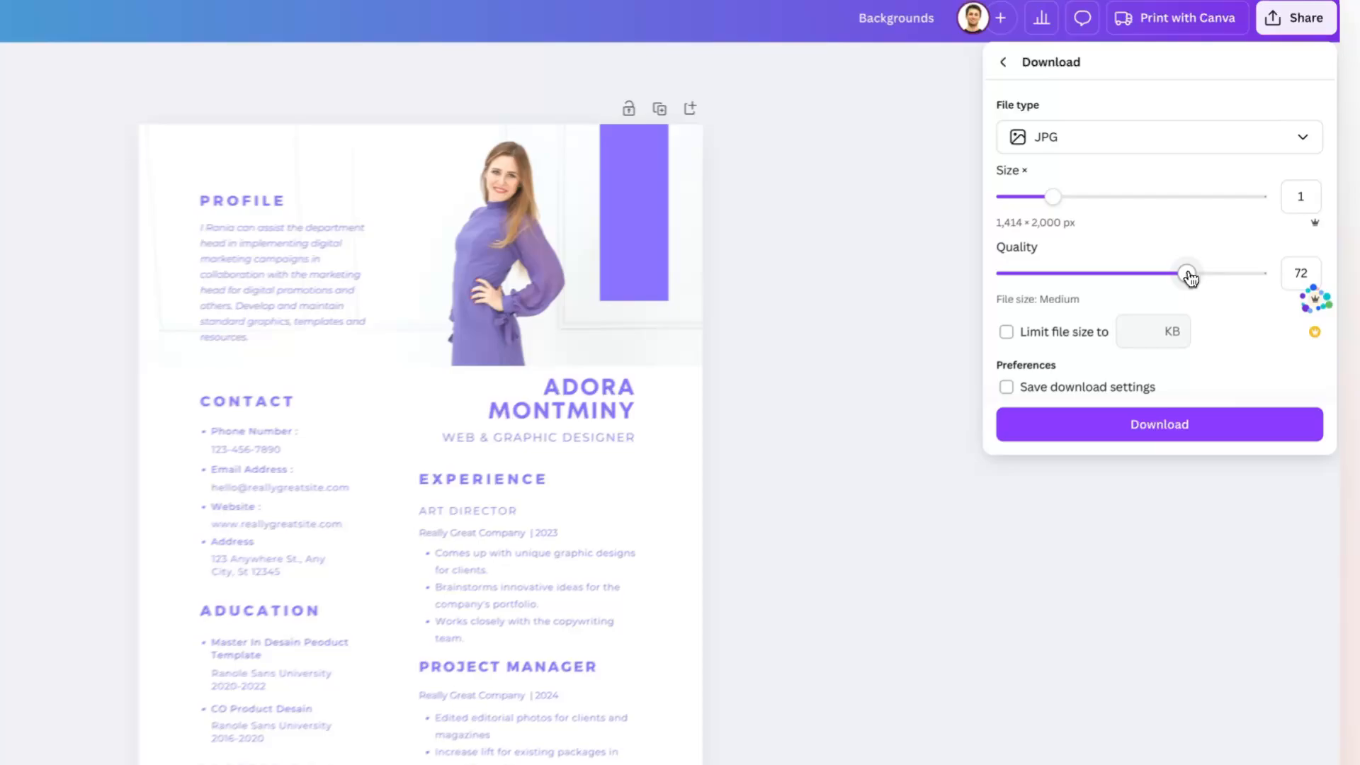
pyautogui.moveTo(1187, 272); pyautogui.dragTo(1131, 279)
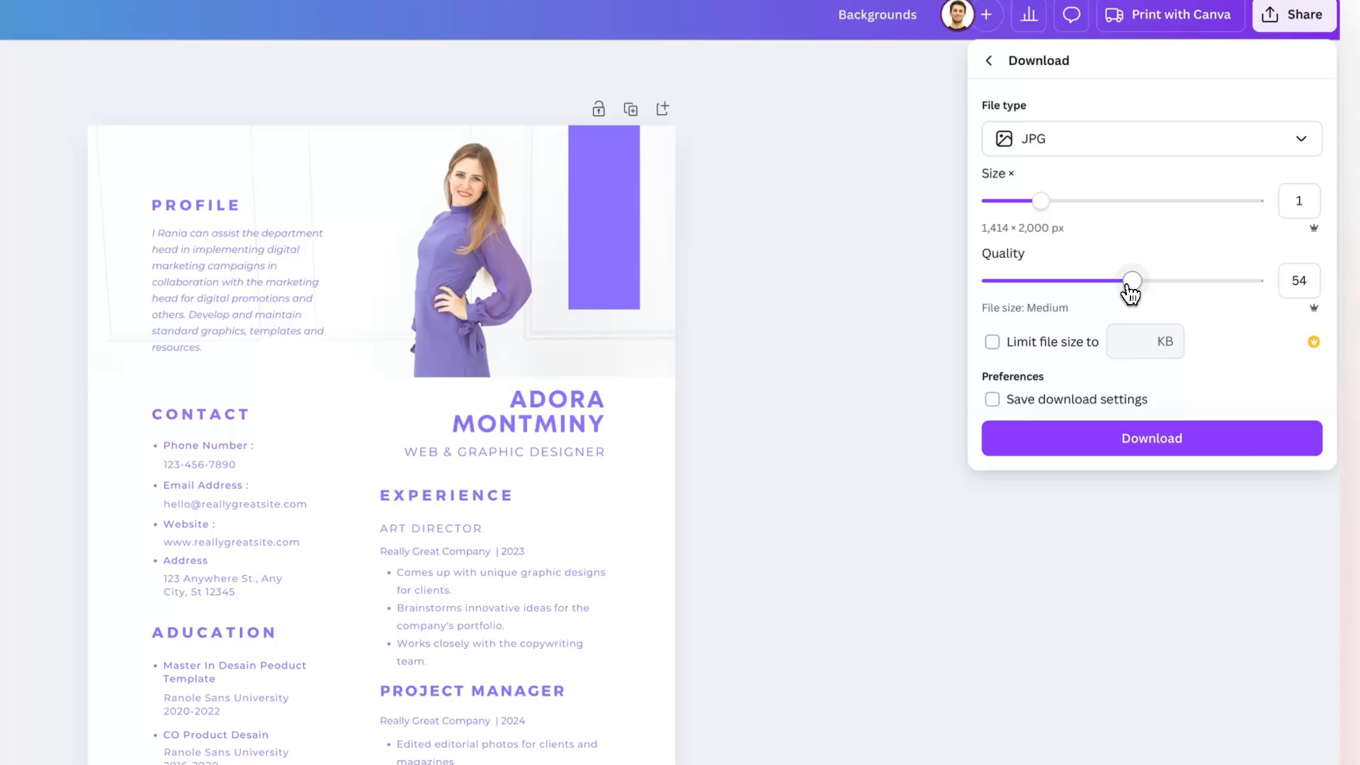
pyautogui.moveTo(1132, 280); pyautogui.dragTo(1048, 280)
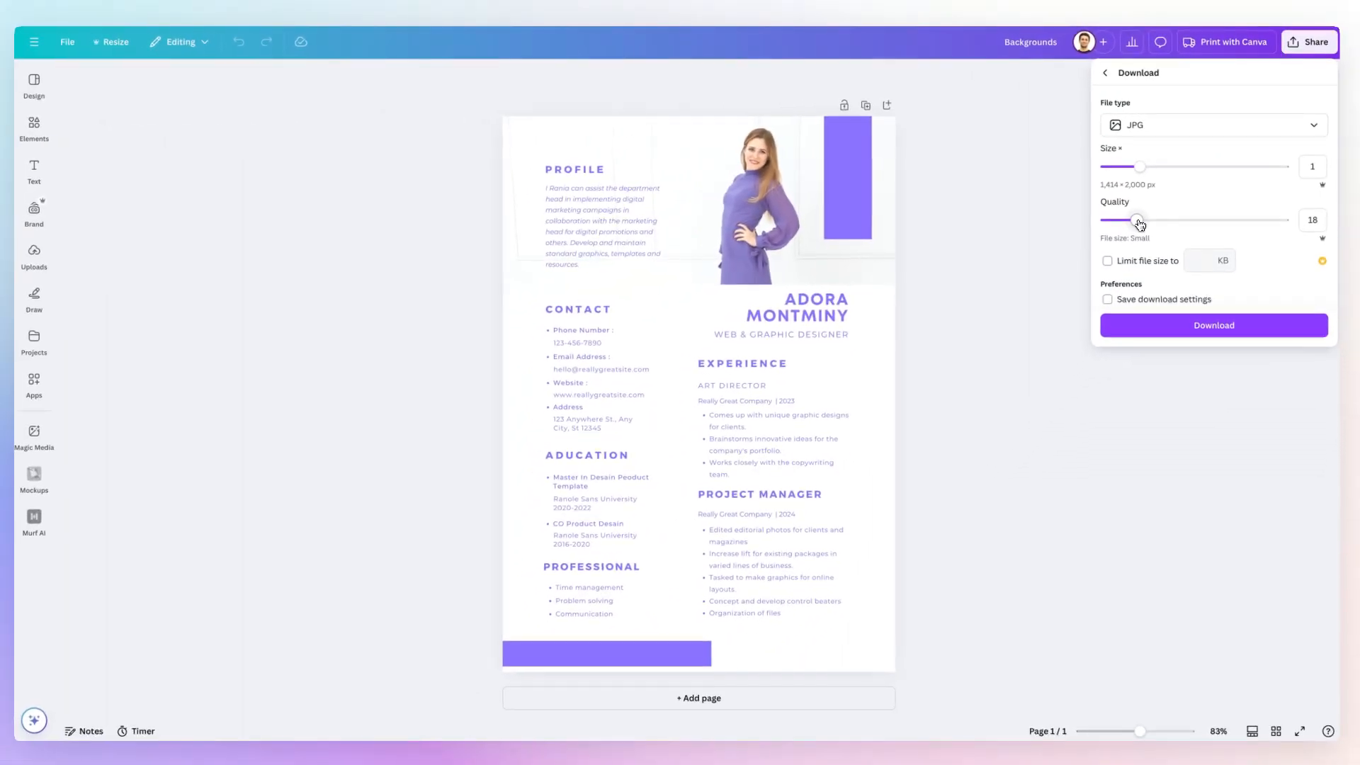
pyautogui.moveTo(1139, 218); pyautogui.dragTo(1173, 218)
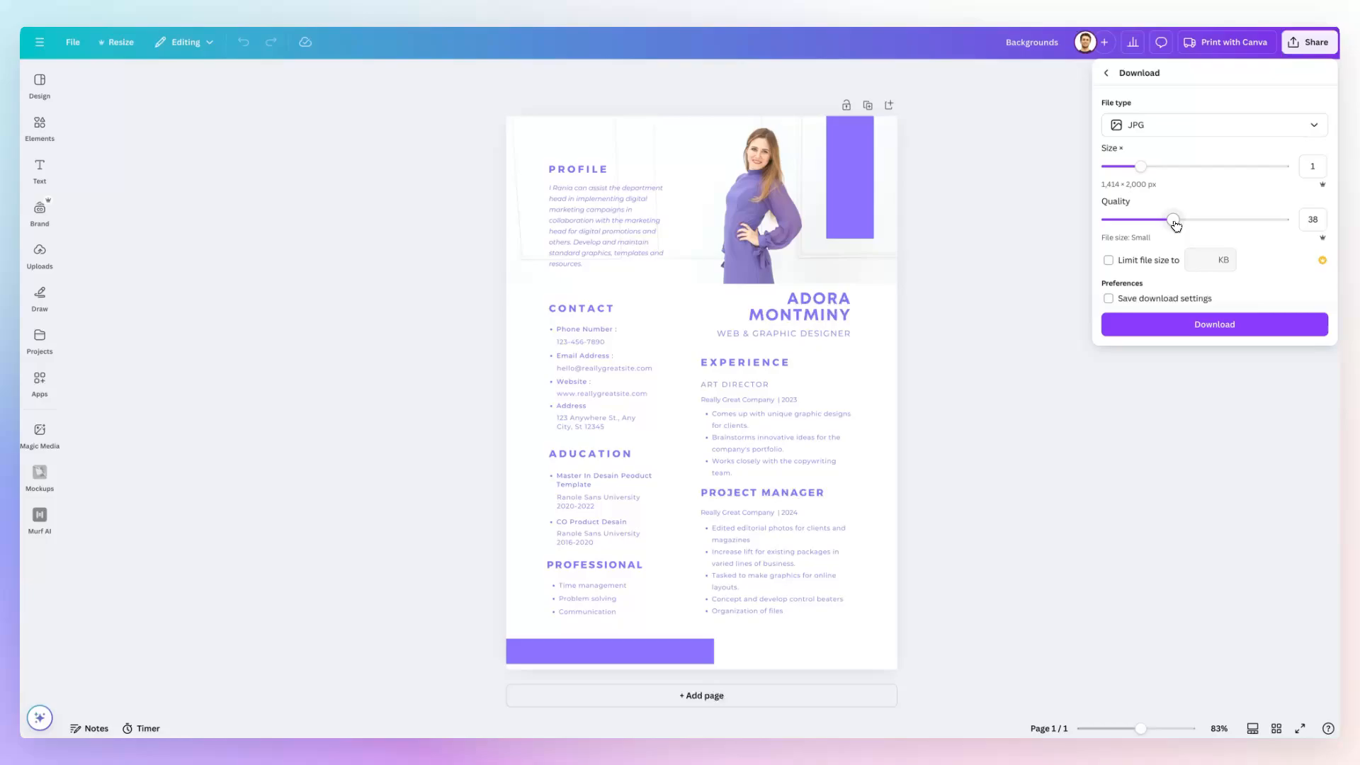
pyautogui.moveTo(1173, 218); pyautogui.dragTo(1208, 218)
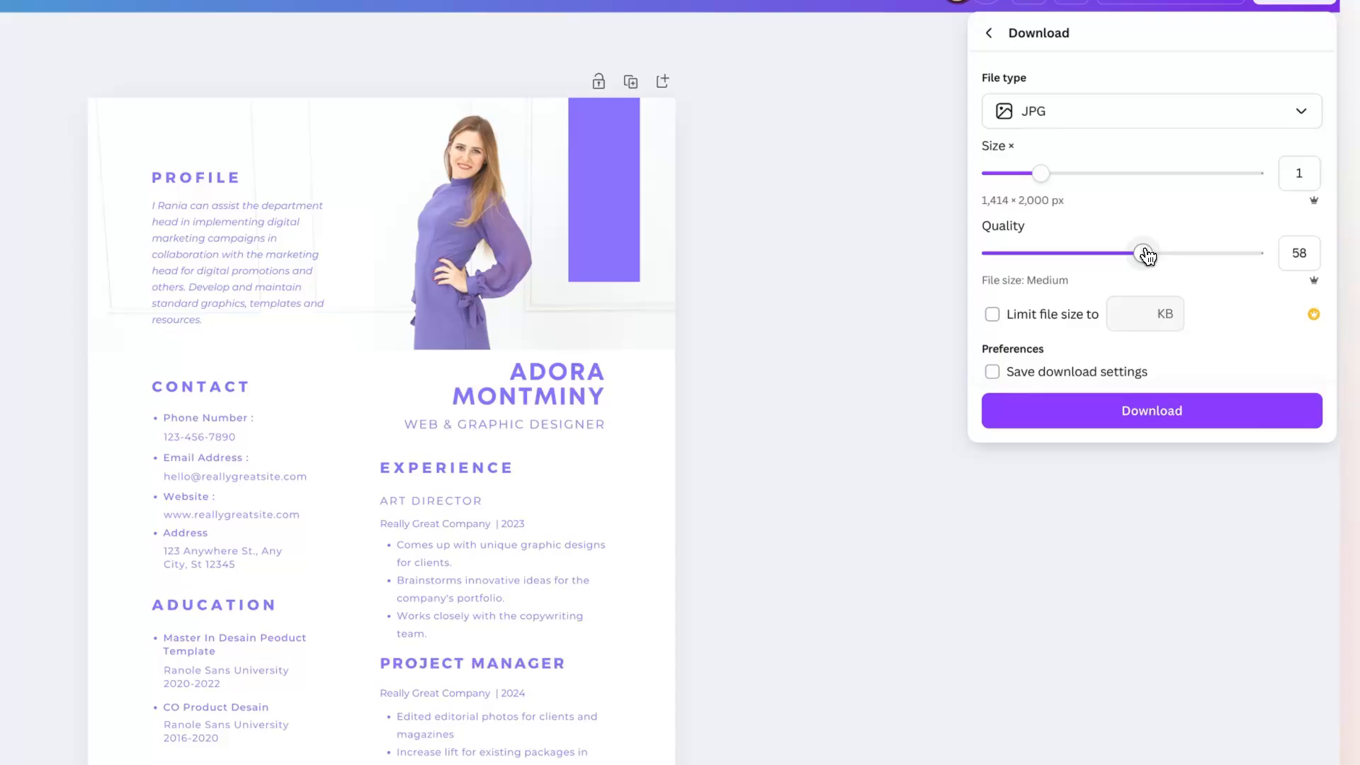
pyautogui.moveTo(1142, 252); pyautogui.dragTo(1147, 253)
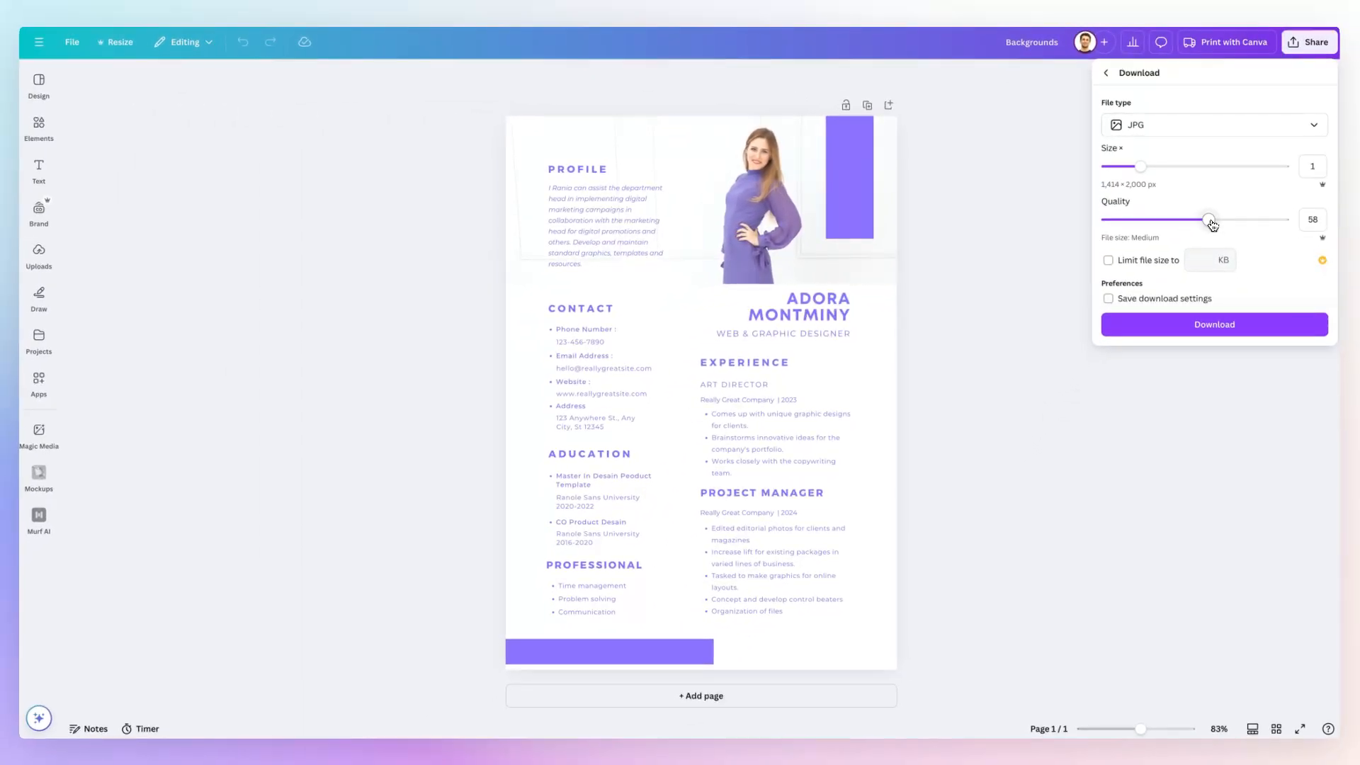
pyautogui.moveTo(1210, 218); pyautogui.dragTo(1190, 218)
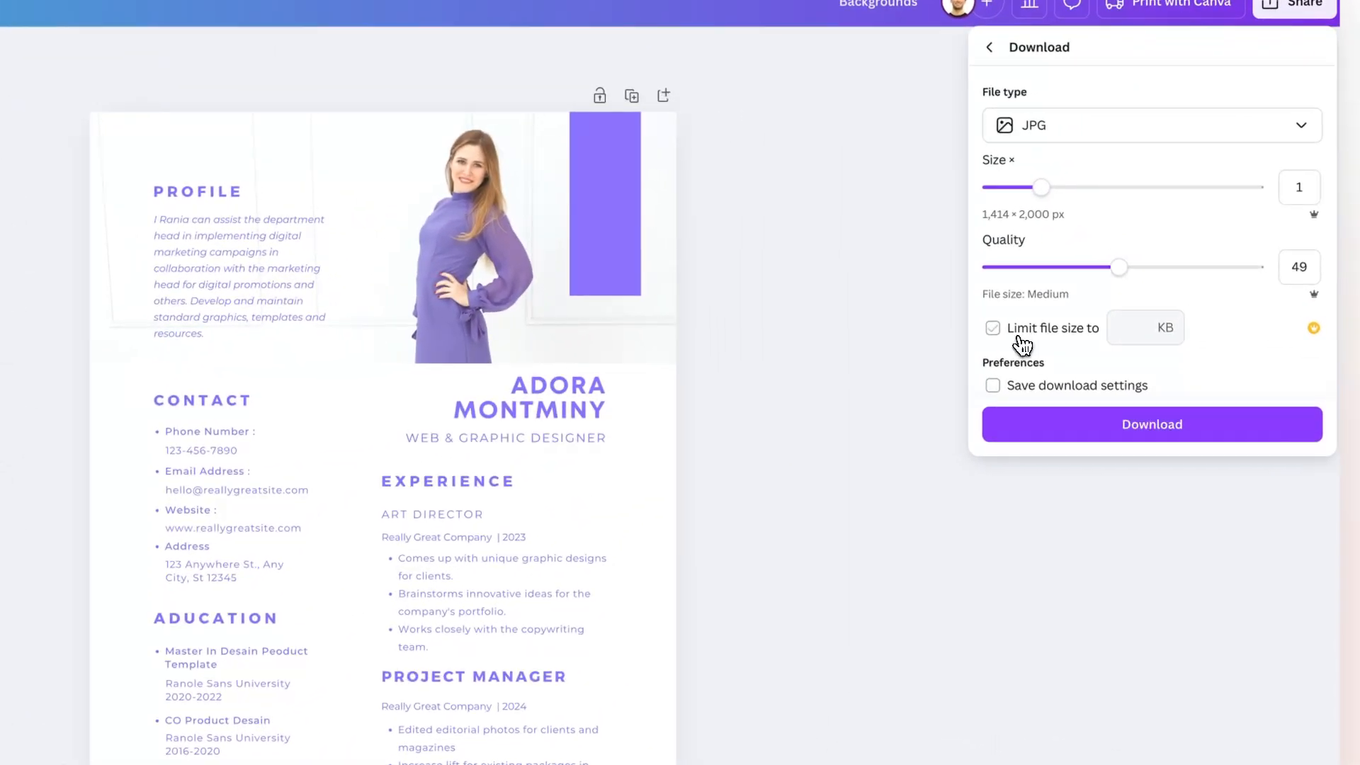
pyautogui.click(991, 328)
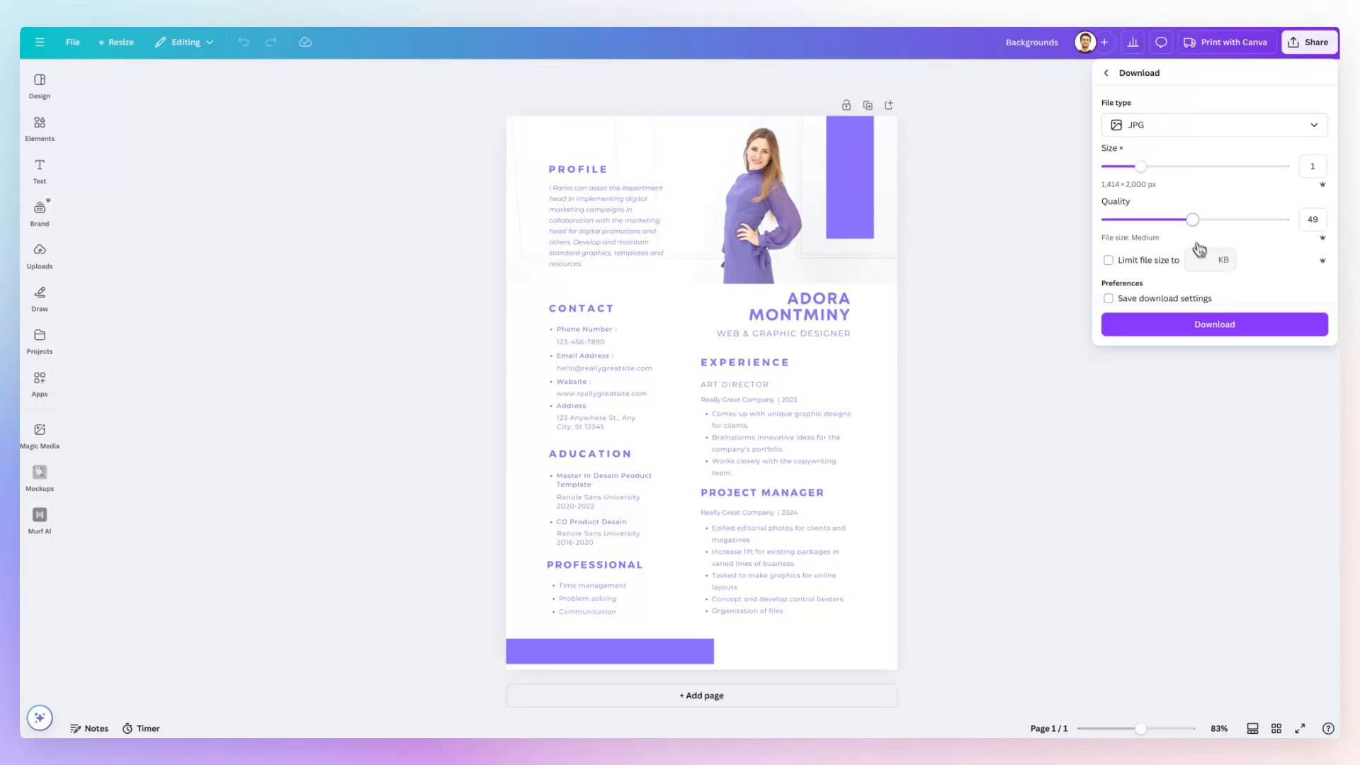
pyautogui.moveTo(1218, 229)
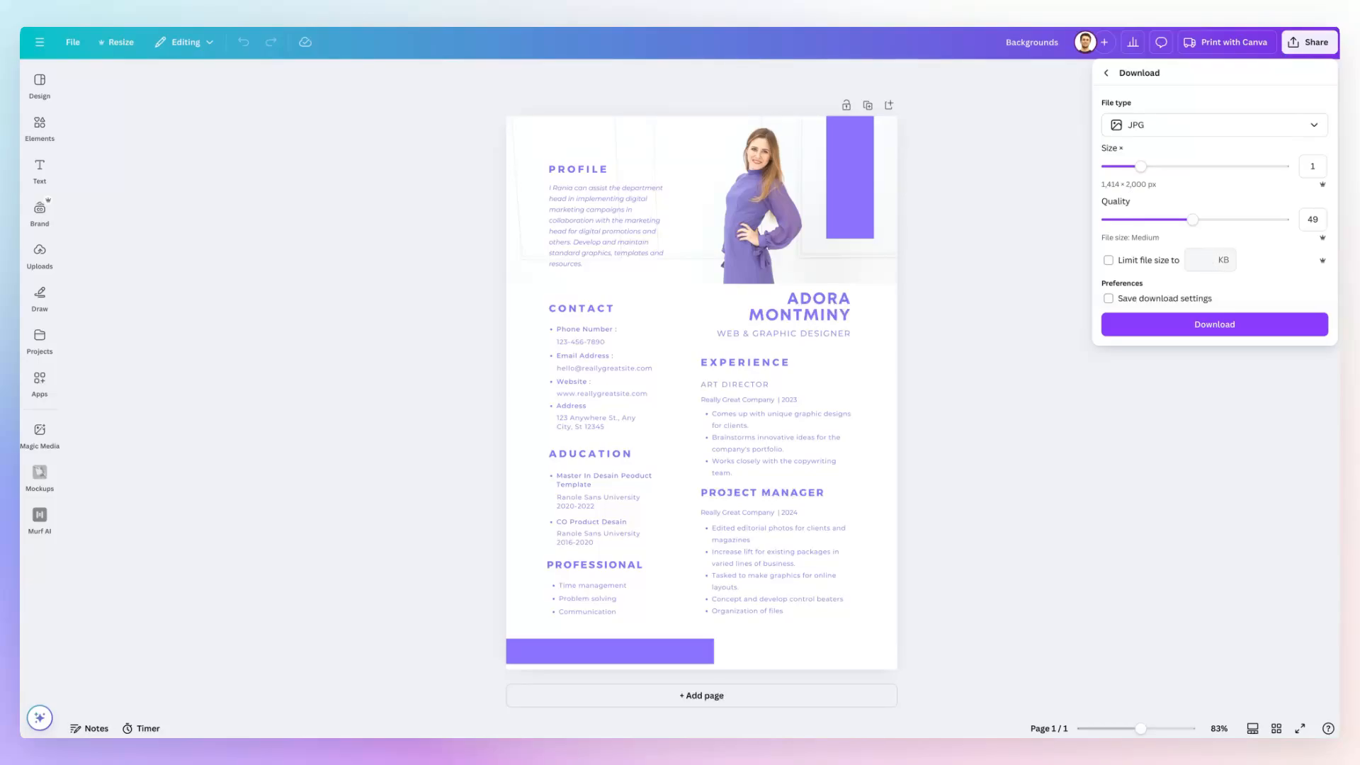
pyautogui.click(1108, 261)
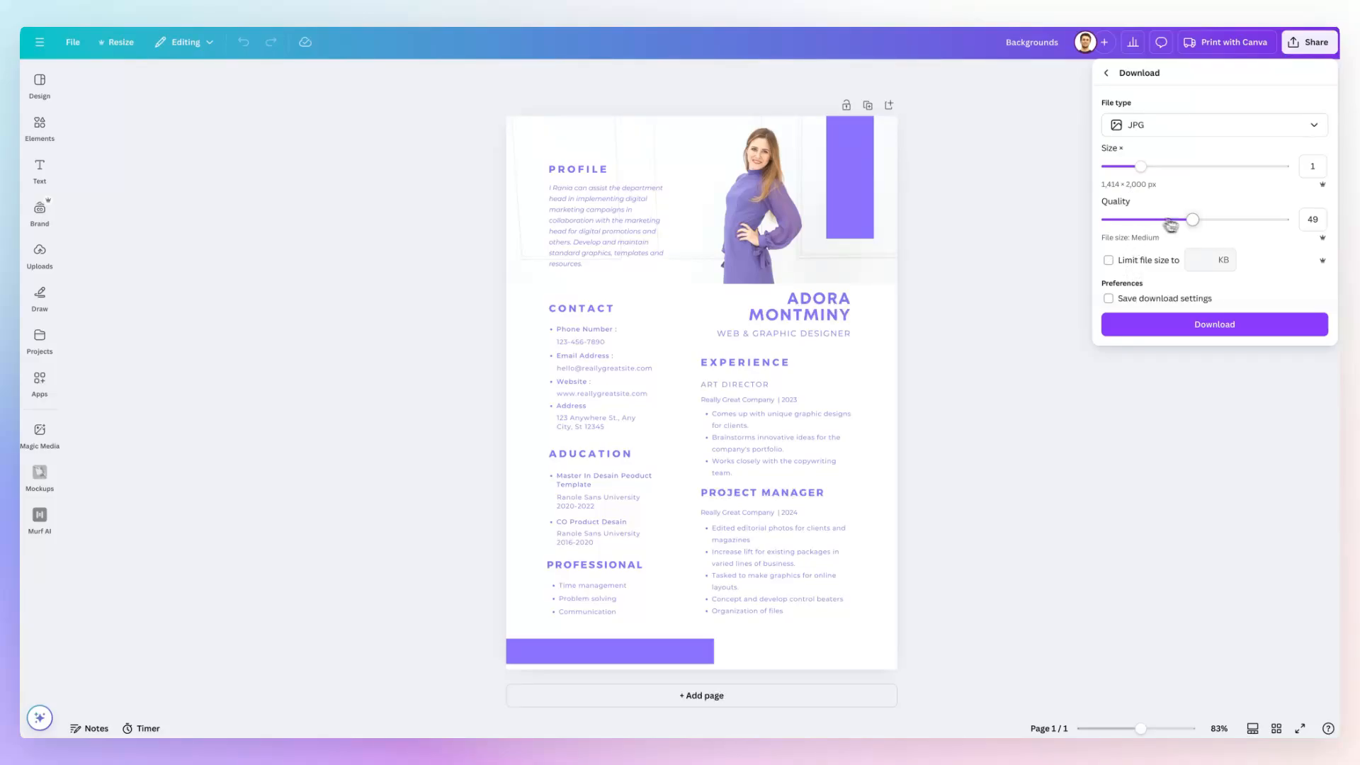
pyautogui.click(1107, 299)
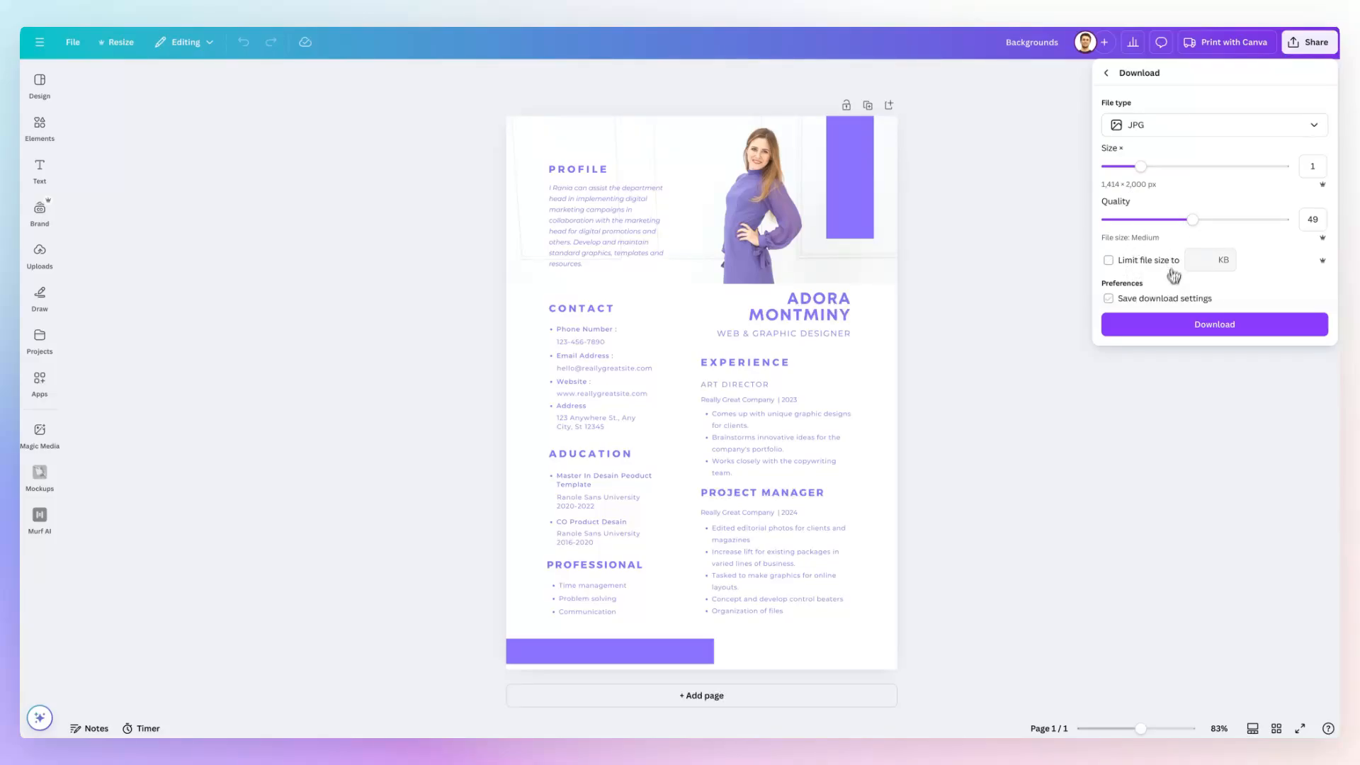
pyautogui.click(1108, 299)
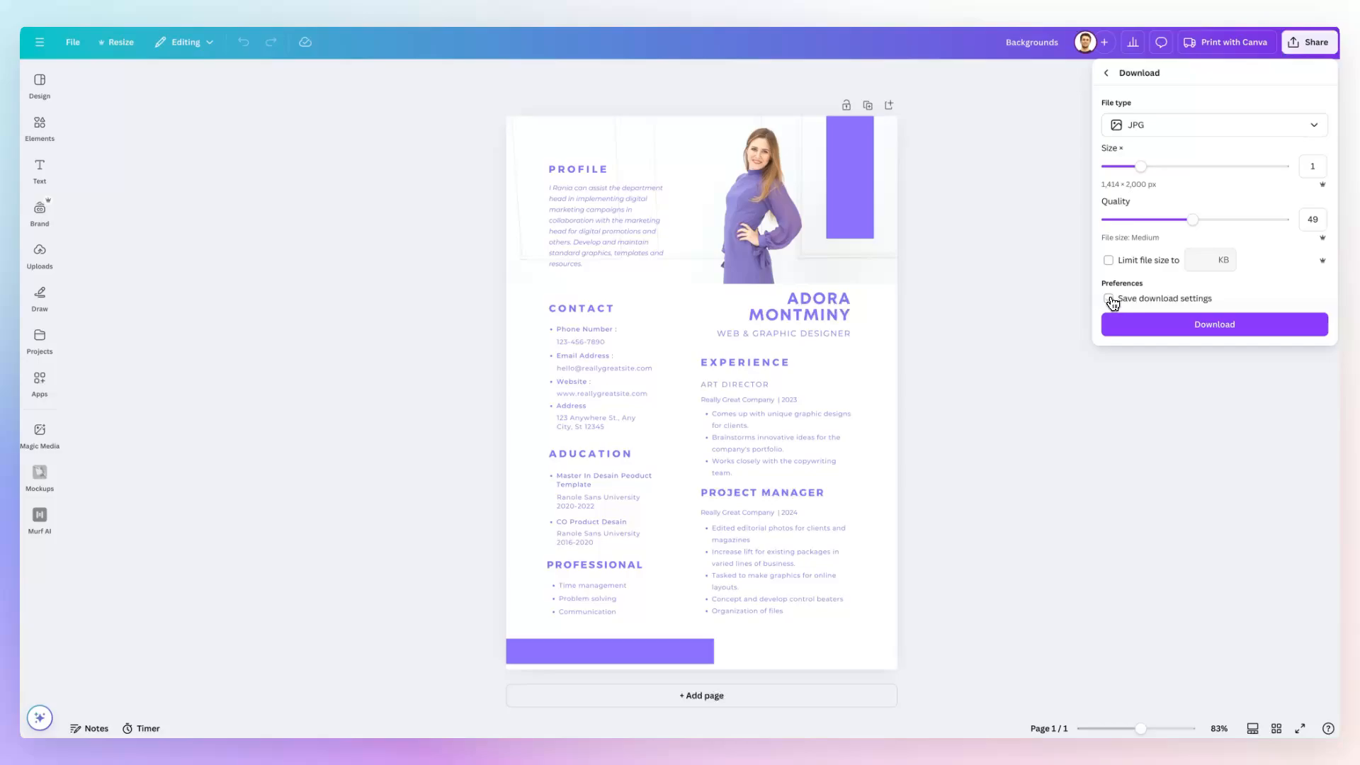
pyautogui.click(1107, 299)
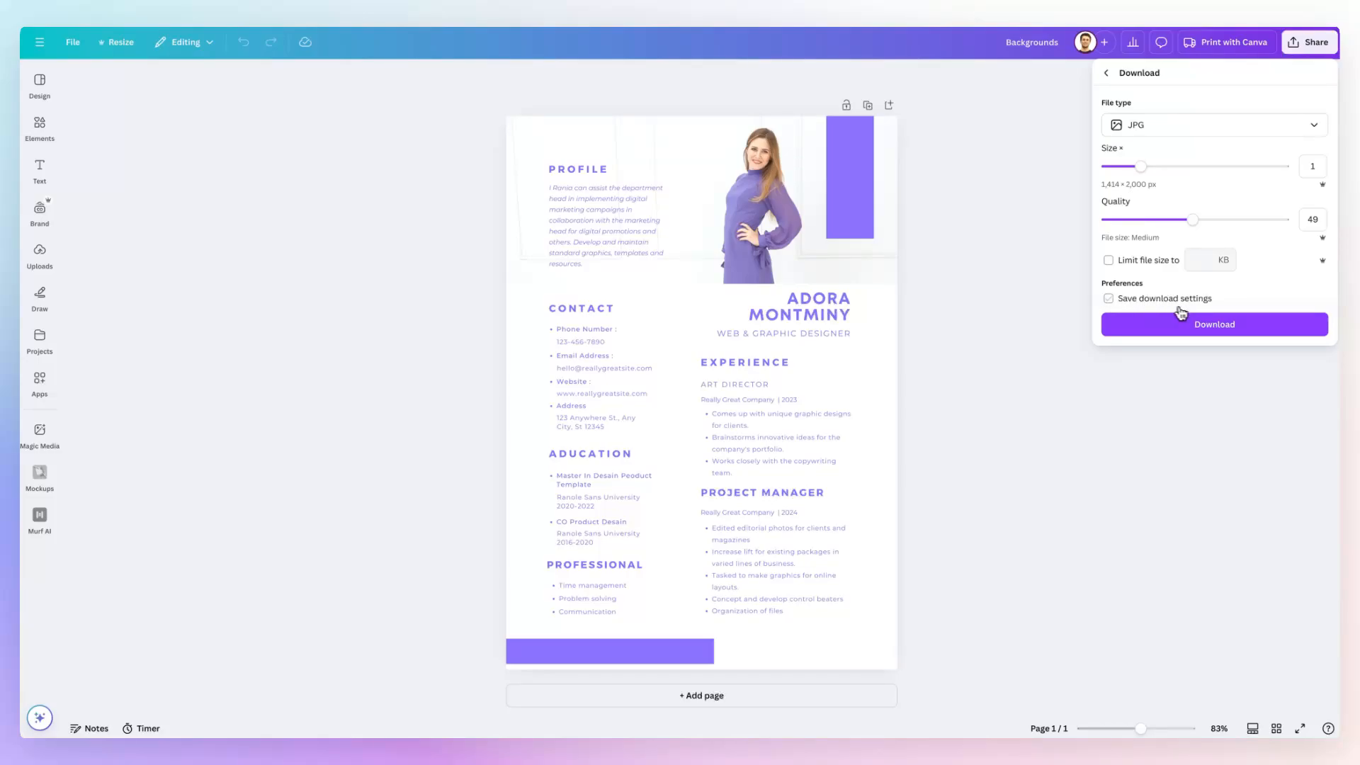
pyautogui.moveTo(1134, 314)
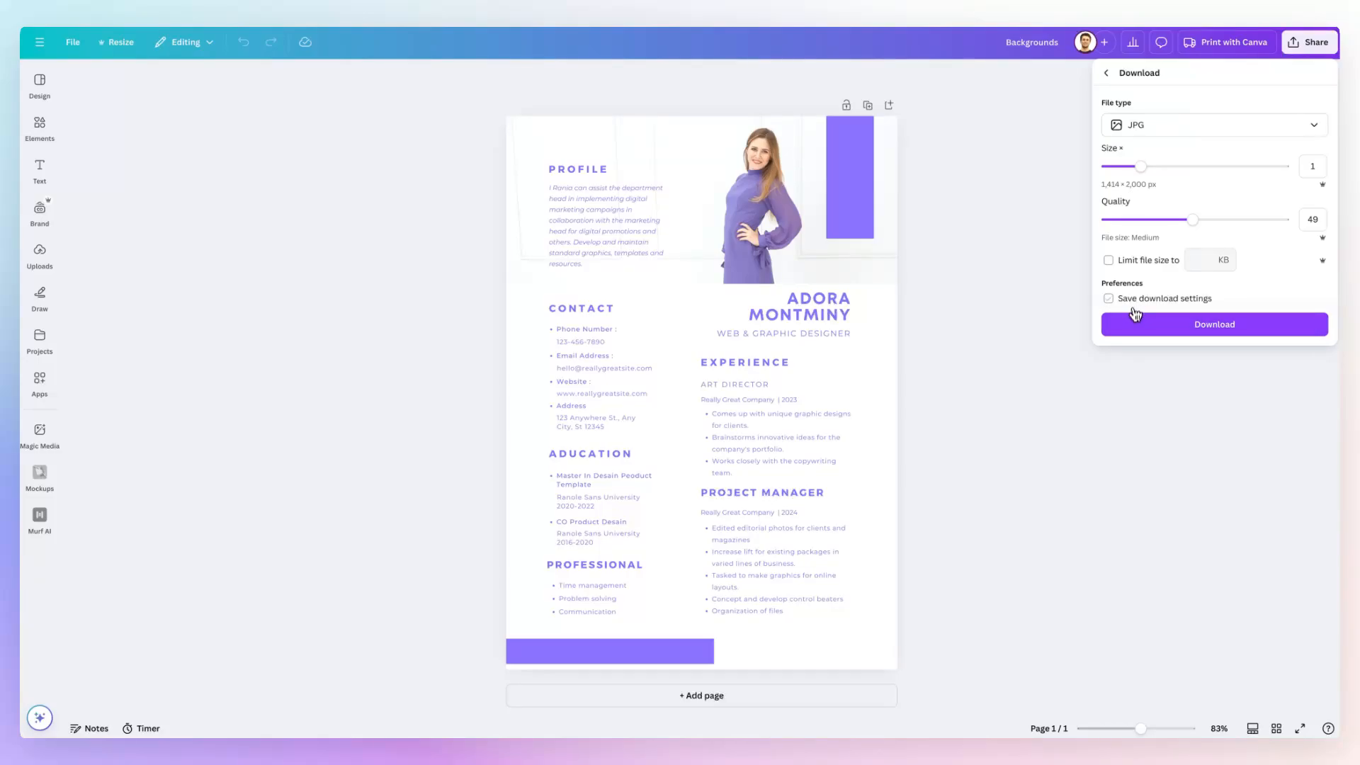
pyautogui.click(1107, 299)
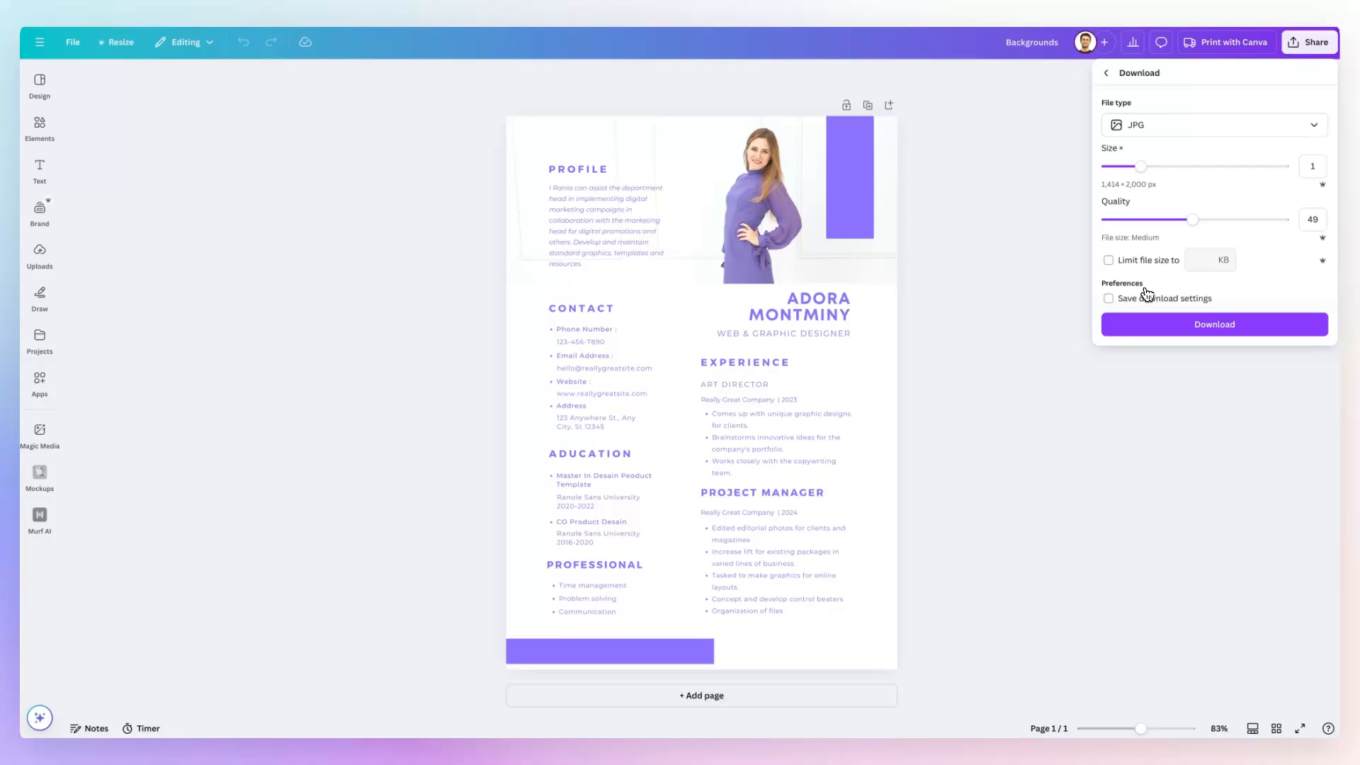
pyautogui.moveTo(1169, 199)
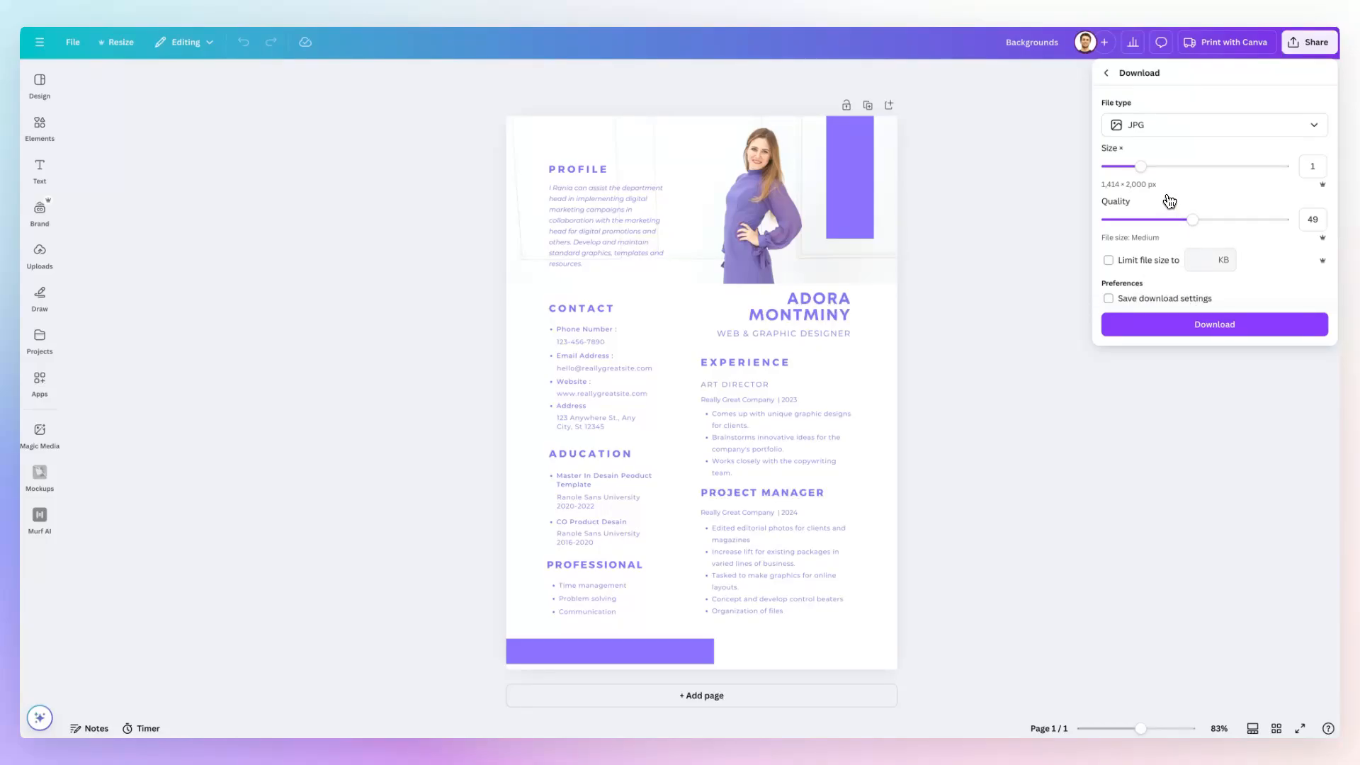
pyautogui.moveTo(1021, 266)
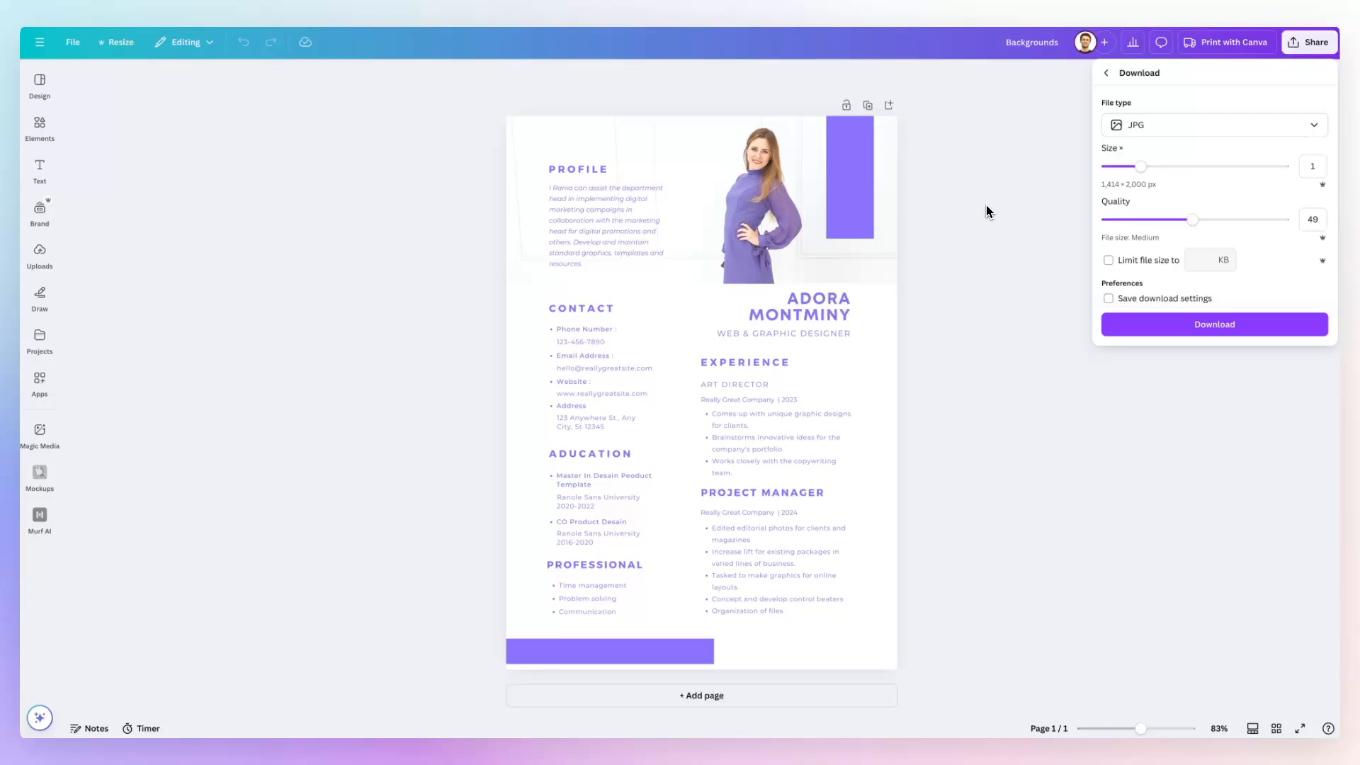
pyautogui.moveTo(1052, 179)
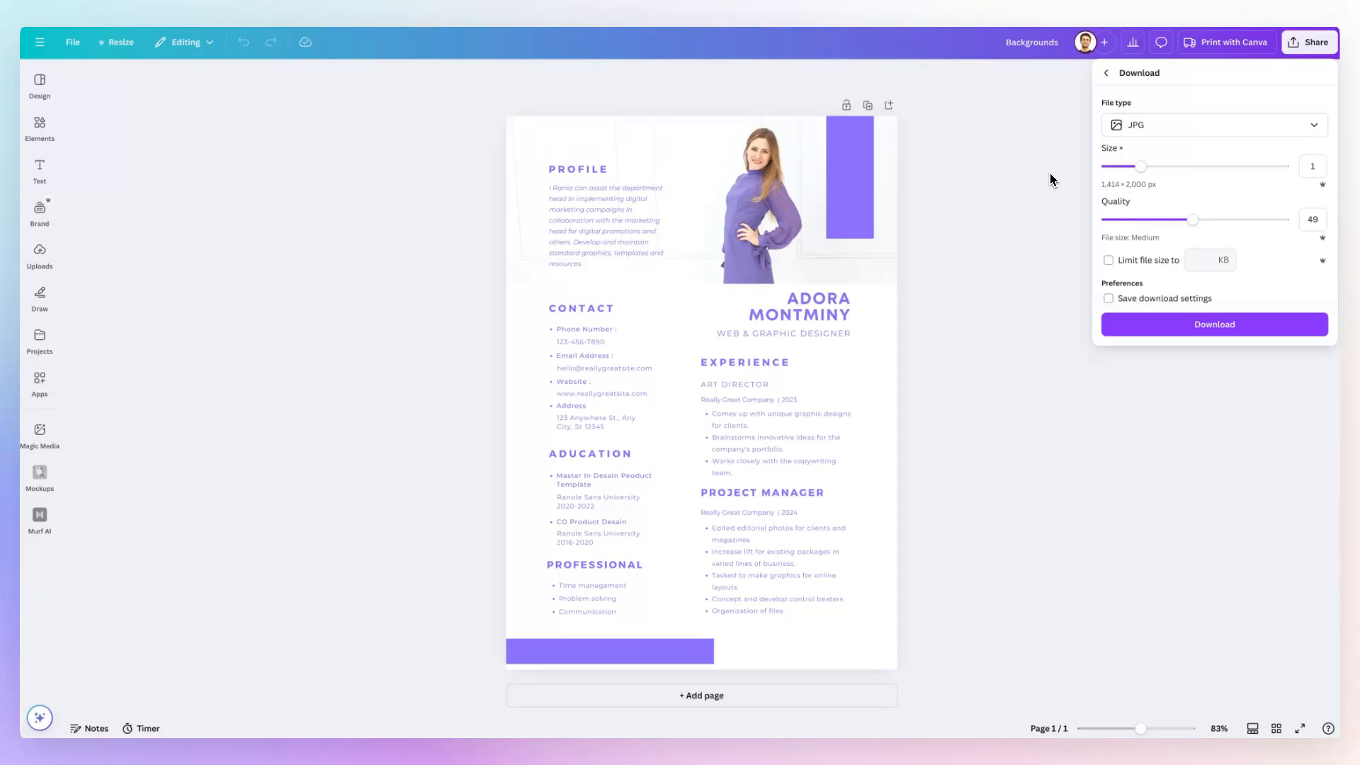
pyautogui.moveTo(934, 98)
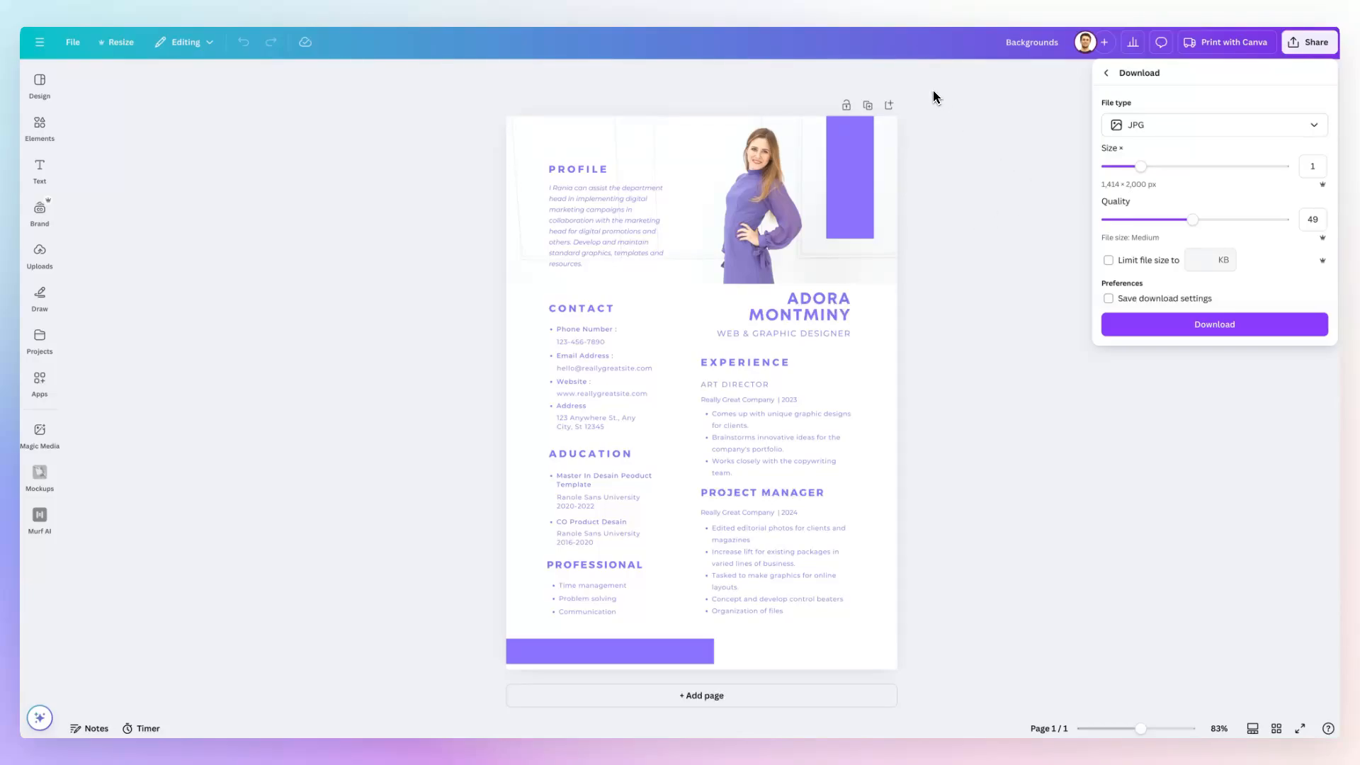
pyautogui.moveTo(623, 93)
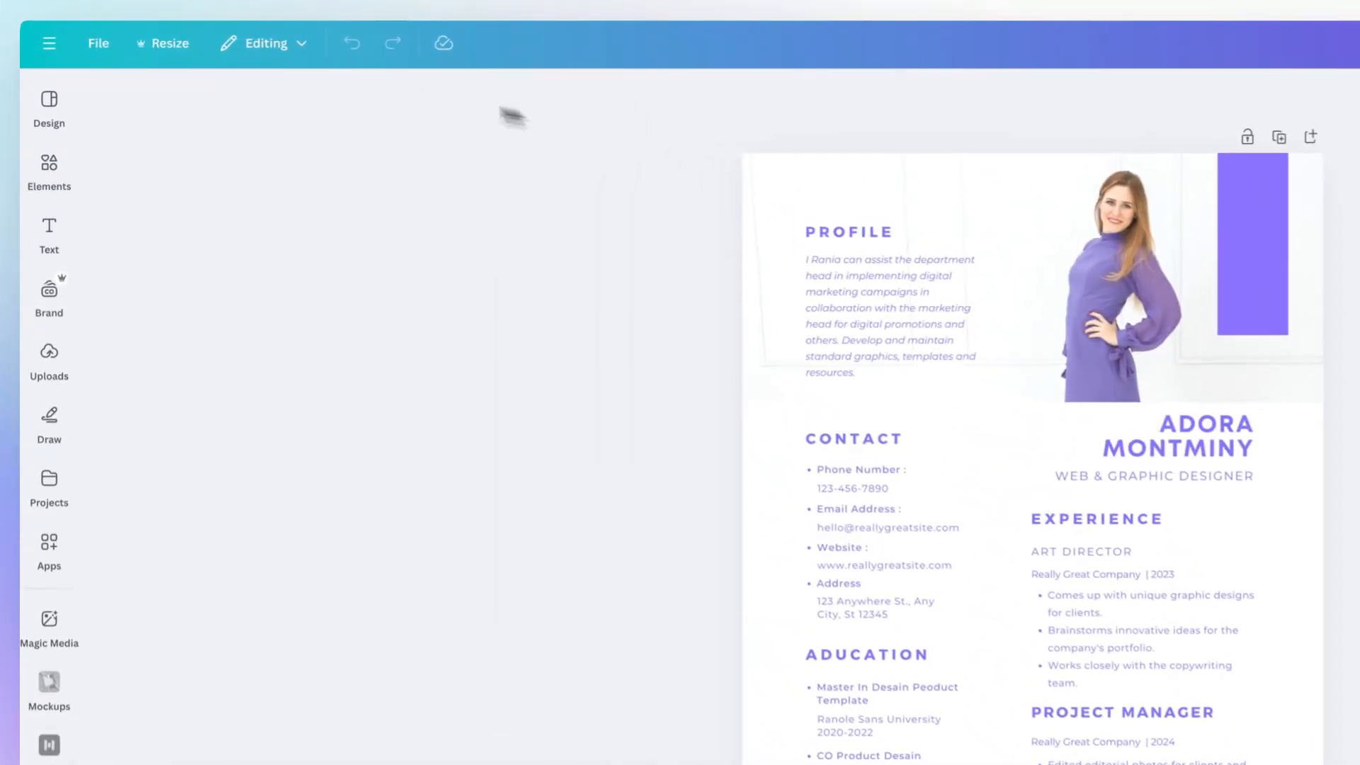
# - Leave the download settings and show the Resize menu with social media, presentation and print sizes
pyautogui.click(161, 43)
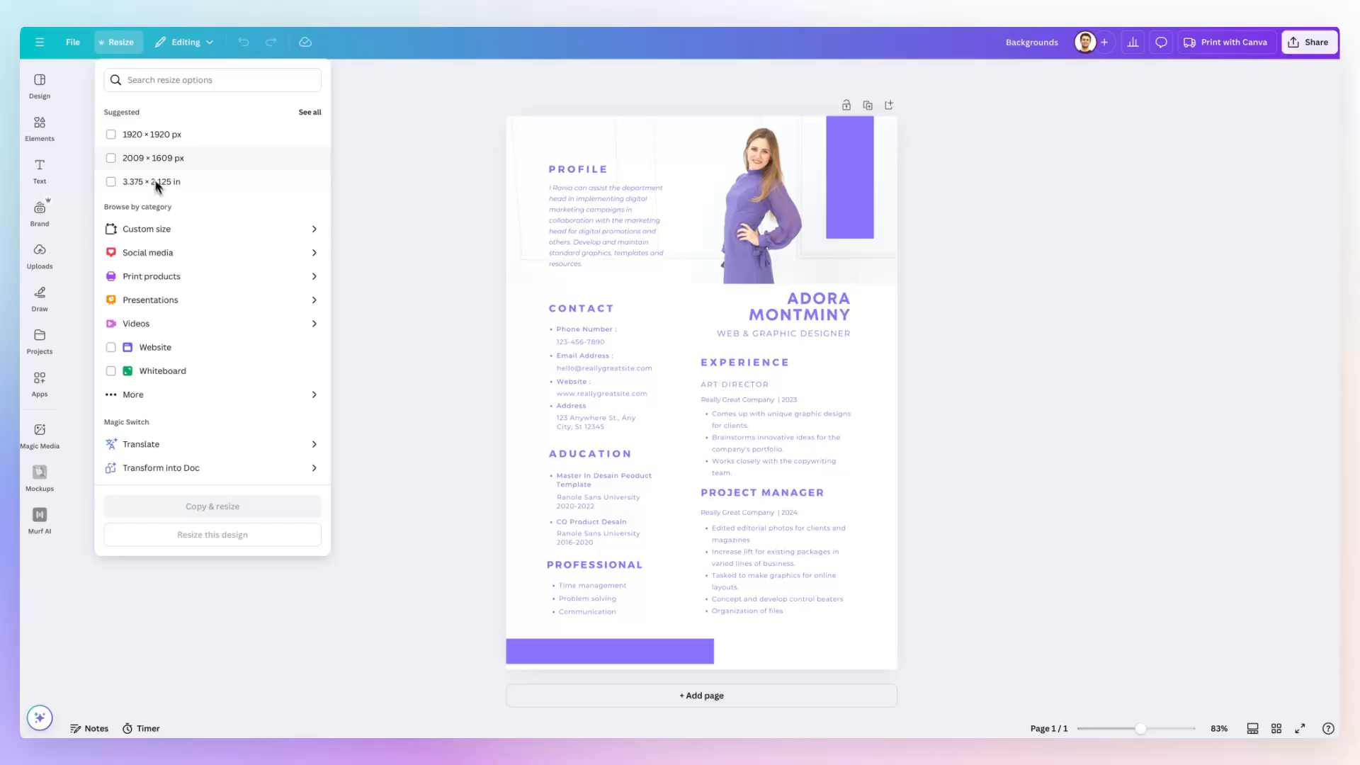
pyautogui.moveTo(290, 114)
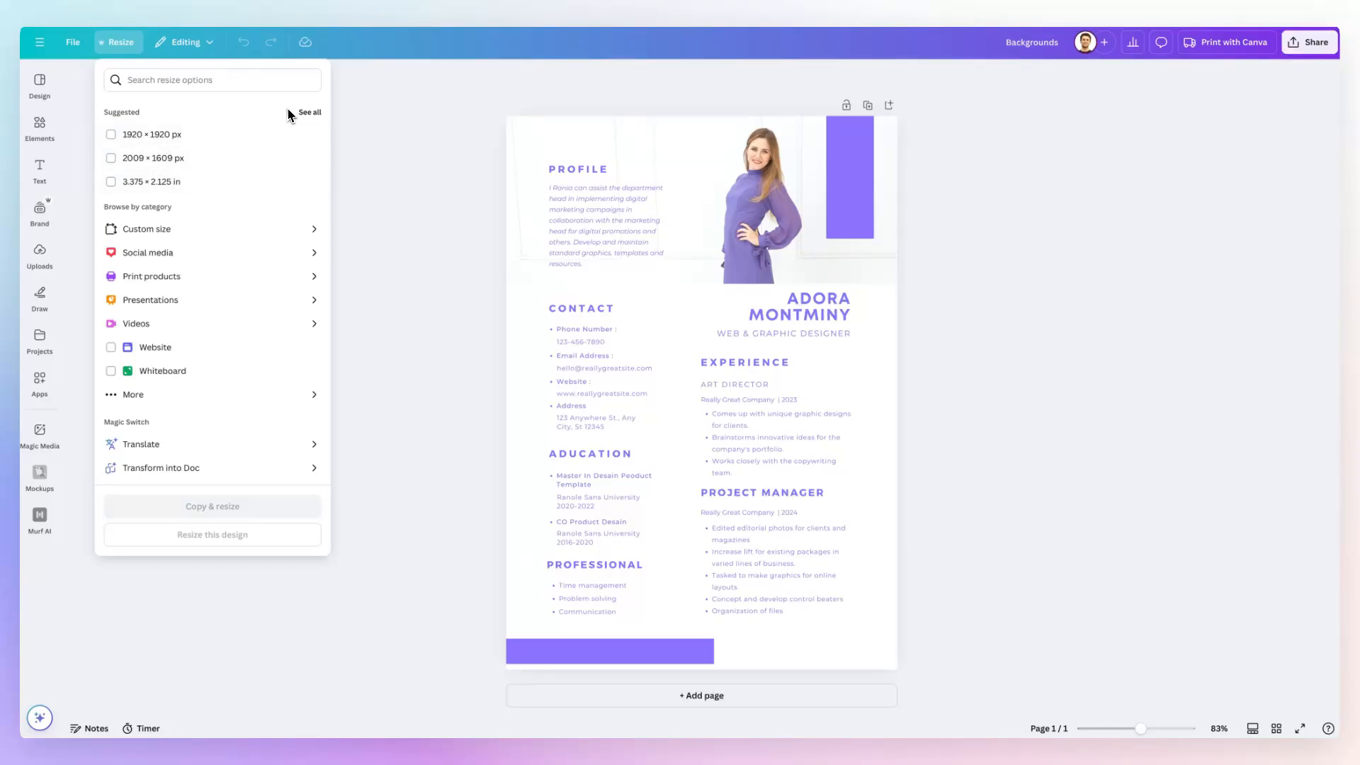